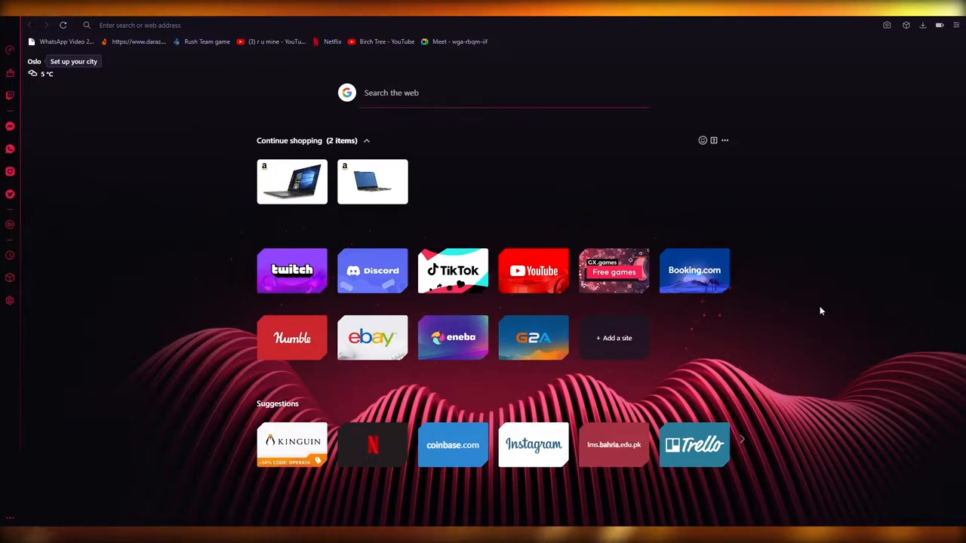
{"action": "mouse_move", "coordinate": [606, 79]}
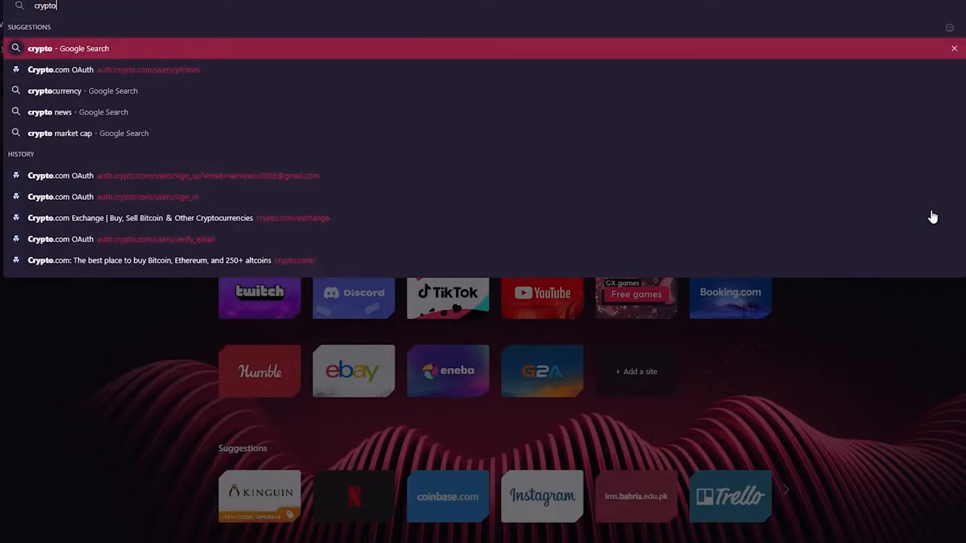
- Go to the Crypto.com home page and scroll to the 'Buy crypto at true cost' price table
{"action": "left_click", "coordinate": [174, 259]}
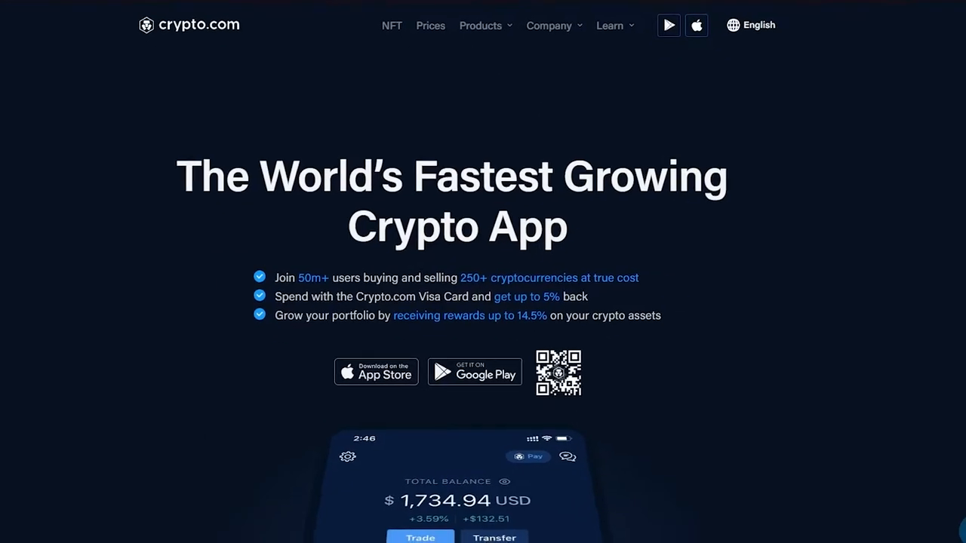
{"action": "mouse_move", "coordinate": [604, 232]}
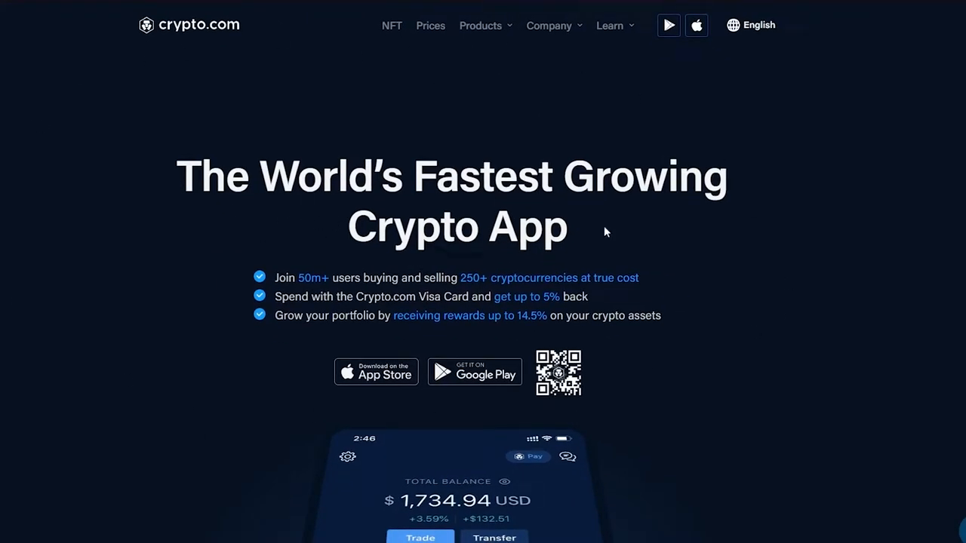
{"action": "scroll", "scroll_direction": "down", "scroll_amount": 3}
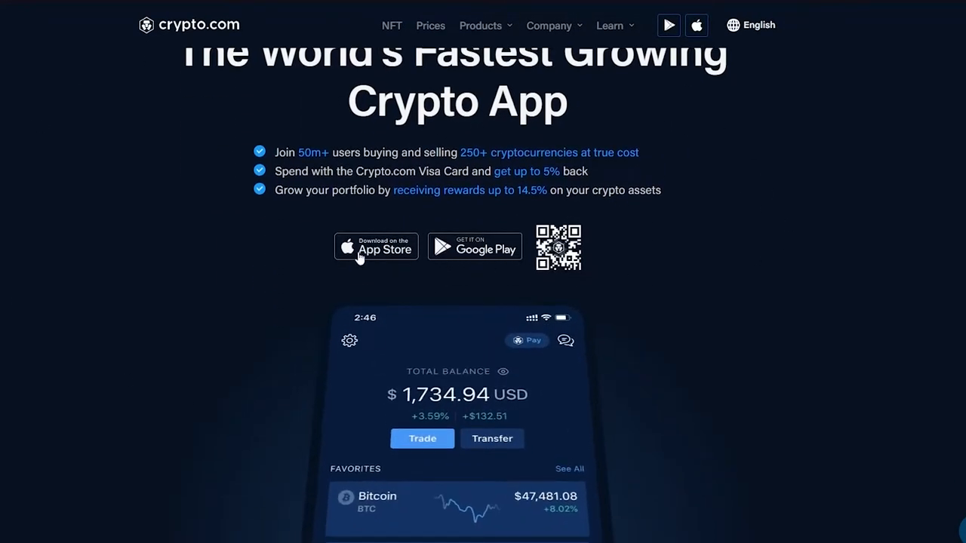
{"action": "mouse_move", "coordinate": [495, 255]}
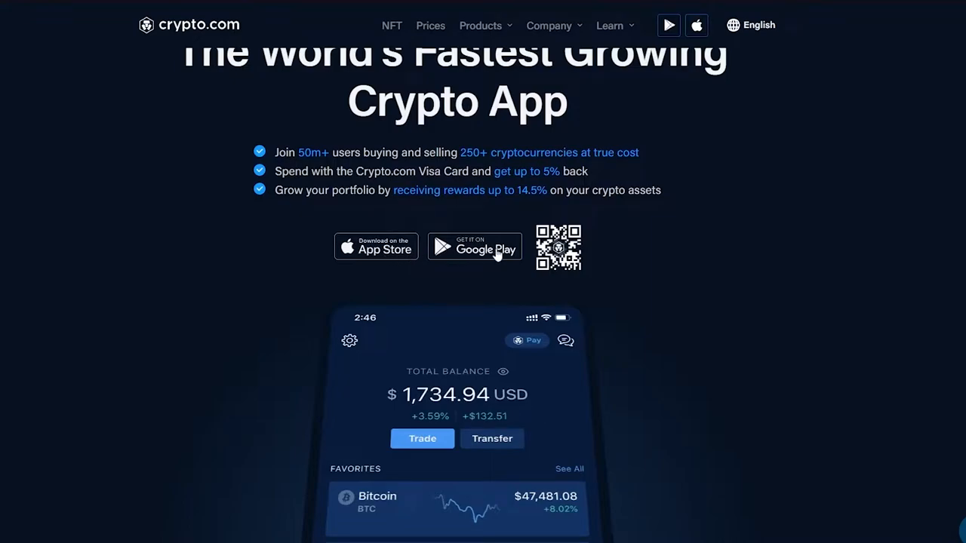
{"action": "scroll", "scroll_direction": "down", "scroll_amount": 3}
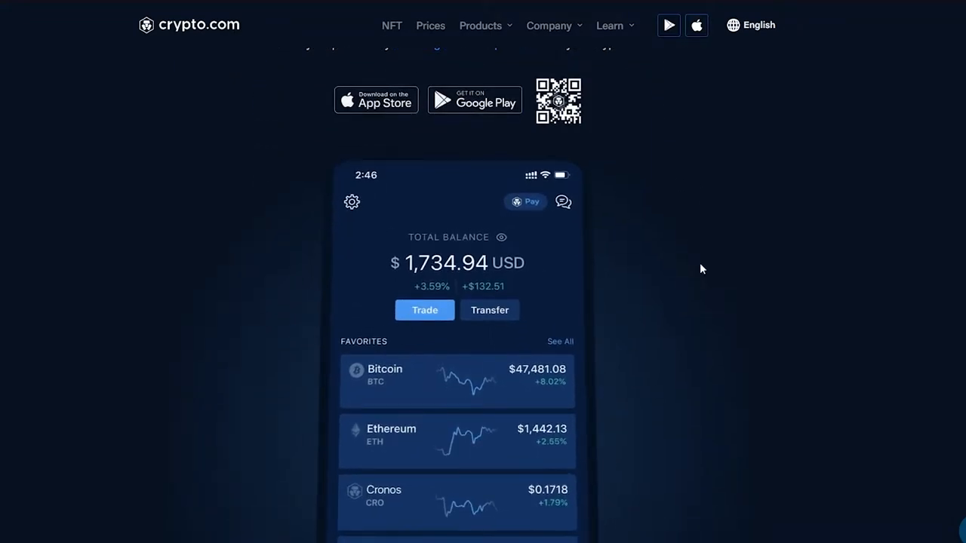
{"action": "scroll", "scroll_direction": "down", "scroll_amount": 3}
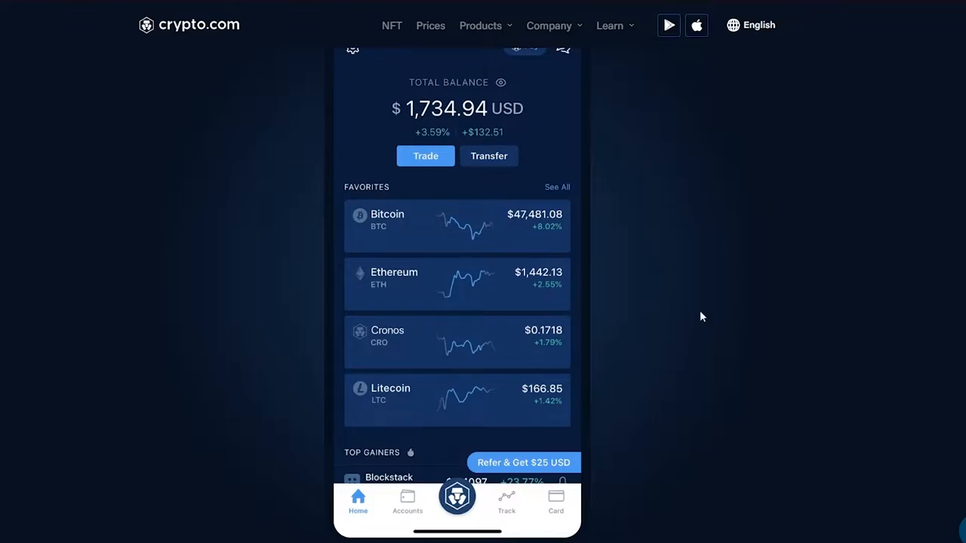
{"action": "mouse_move", "coordinate": [611, 293]}
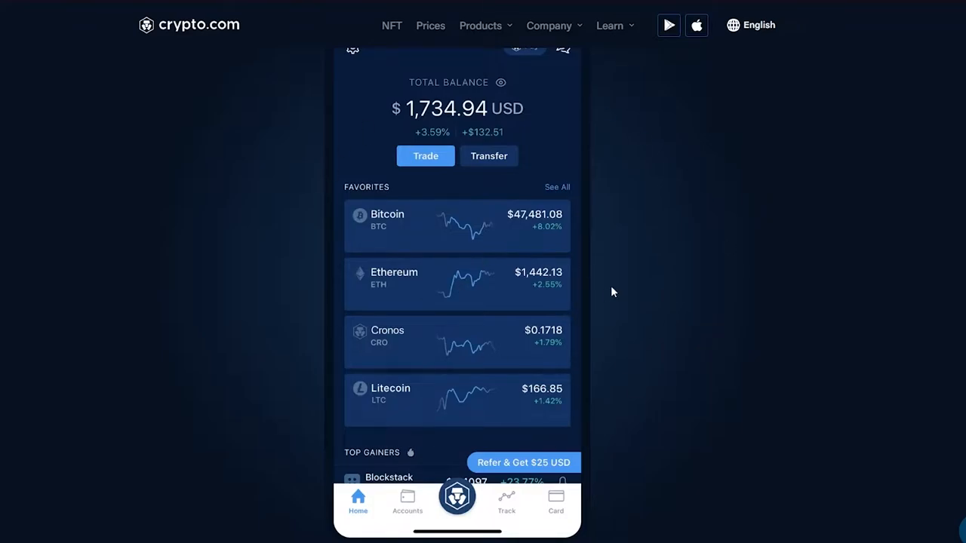
{"action": "scroll", "scroll_direction": "up", "scroll_amount": 3}
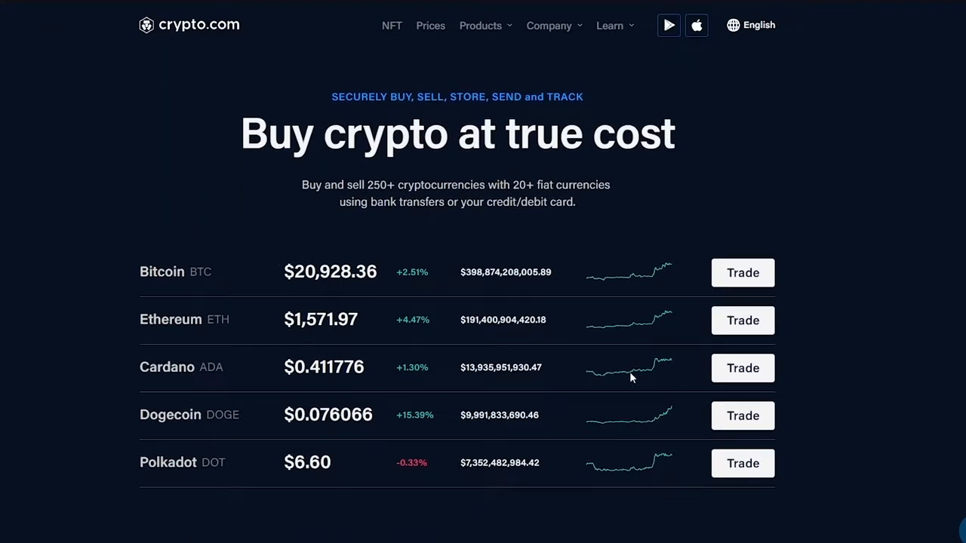
{"action": "mouse_move", "coordinate": [127, 277]}
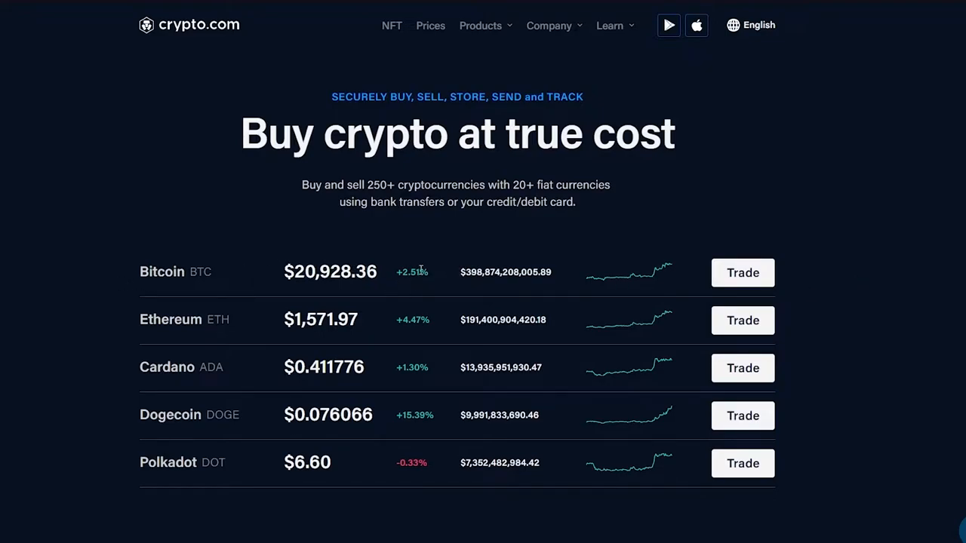
{"action": "mouse_move", "coordinate": [742, 272]}
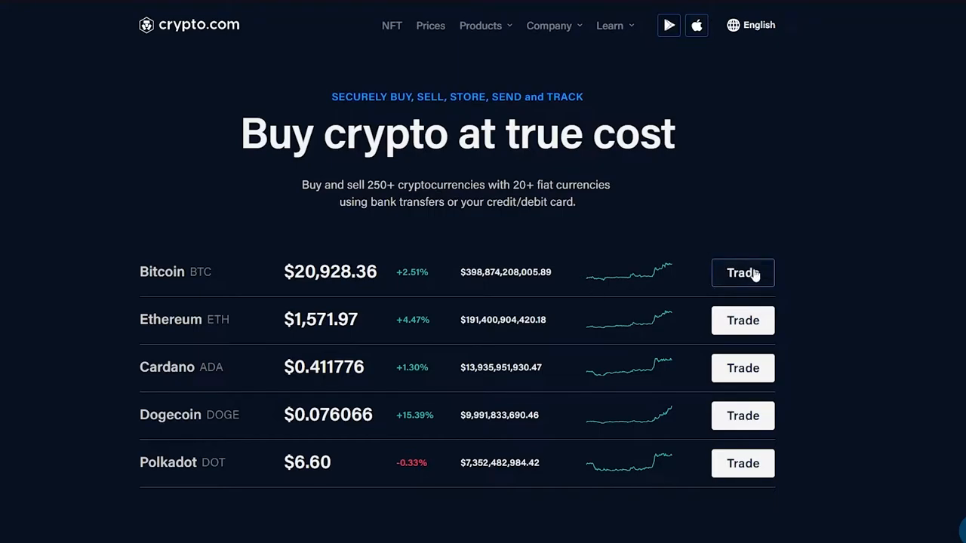
- Scroll past the Visa card and Crypto Earn sections to the Crypto.com Exchange section
{"action": "scroll", "scroll_direction": "down", "scroll_amount": 3}
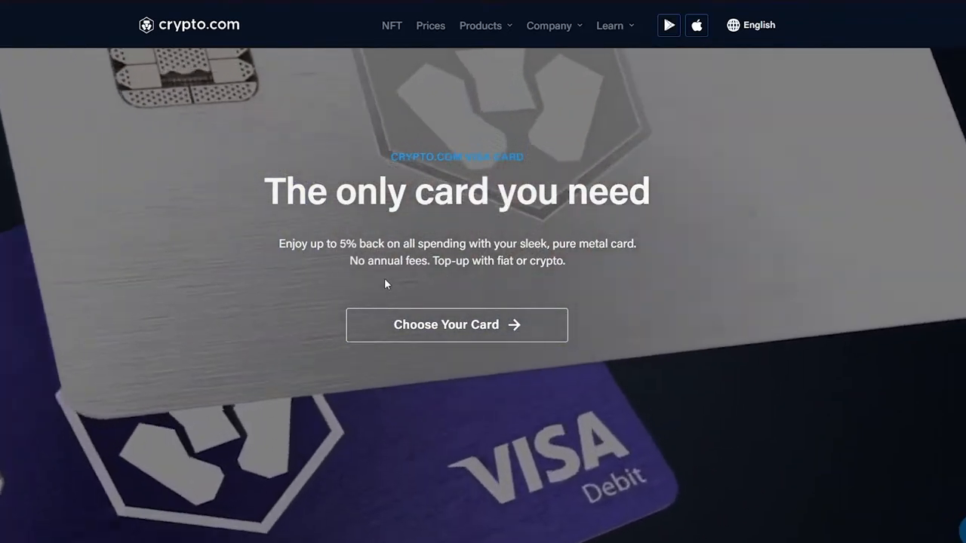
{"action": "scroll", "scroll_direction": "down", "scroll_amount": 3}
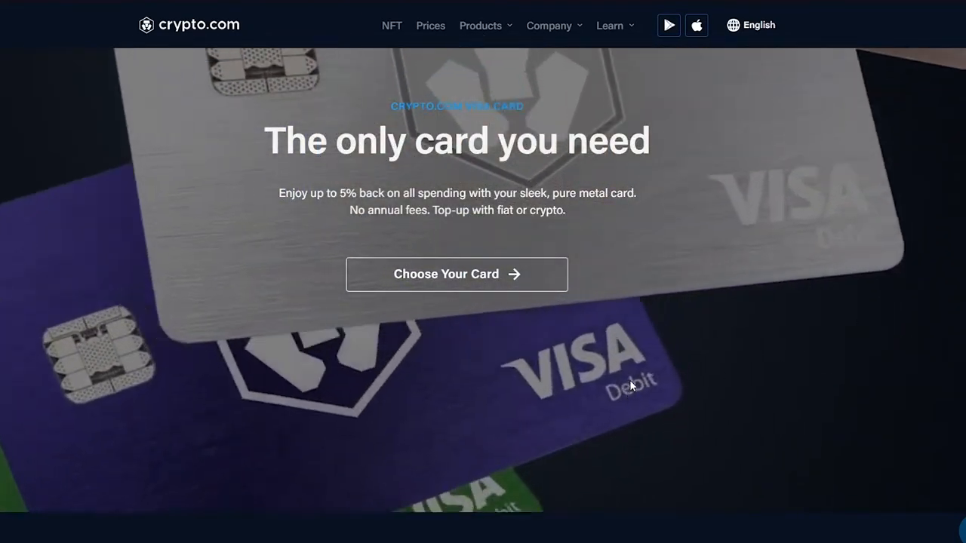
{"action": "scroll", "scroll_direction": "down", "scroll_amount": 3}
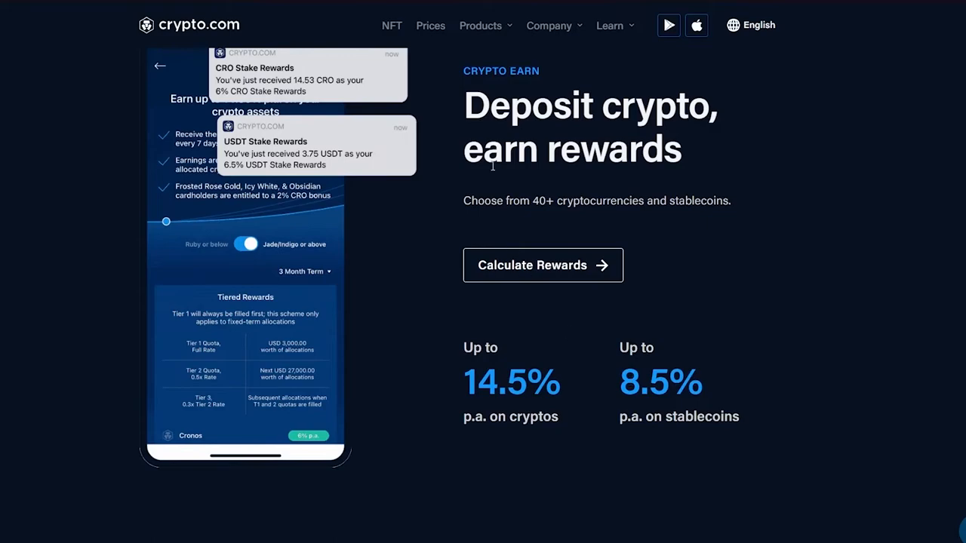
{"action": "mouse_move", "coordinate": [739, 224]}
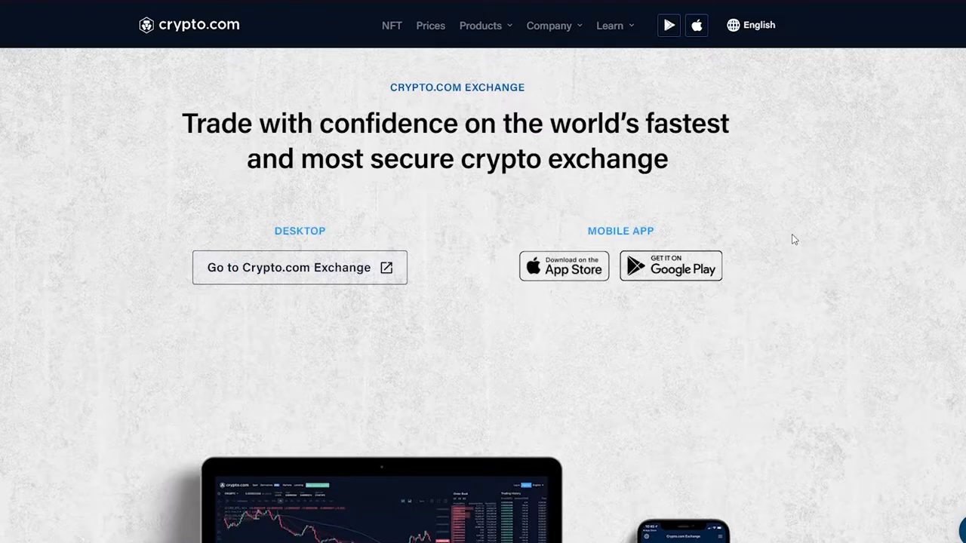
{"action": "mouse_move", "coordinate": [504, 12]}
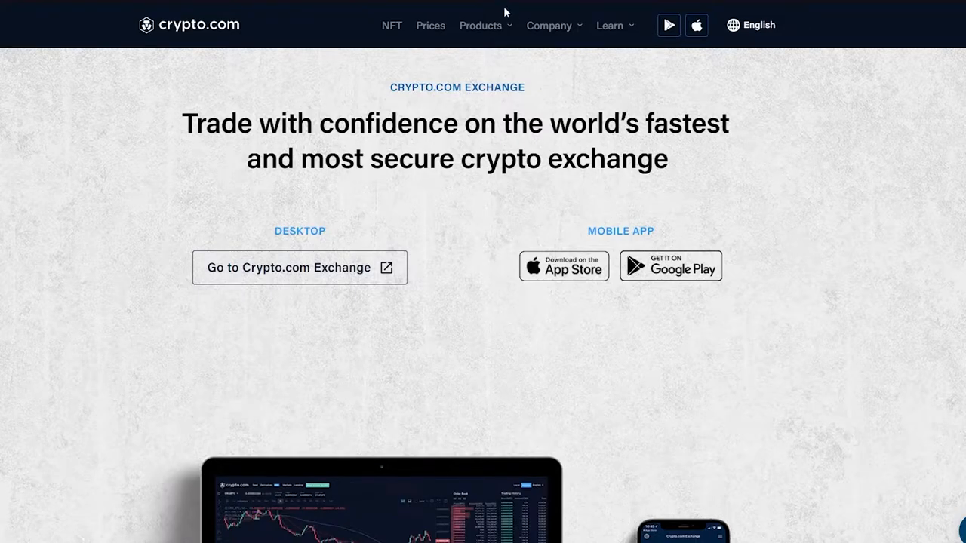
{"action": "mouse_move", "coordinate": [516, 92]}
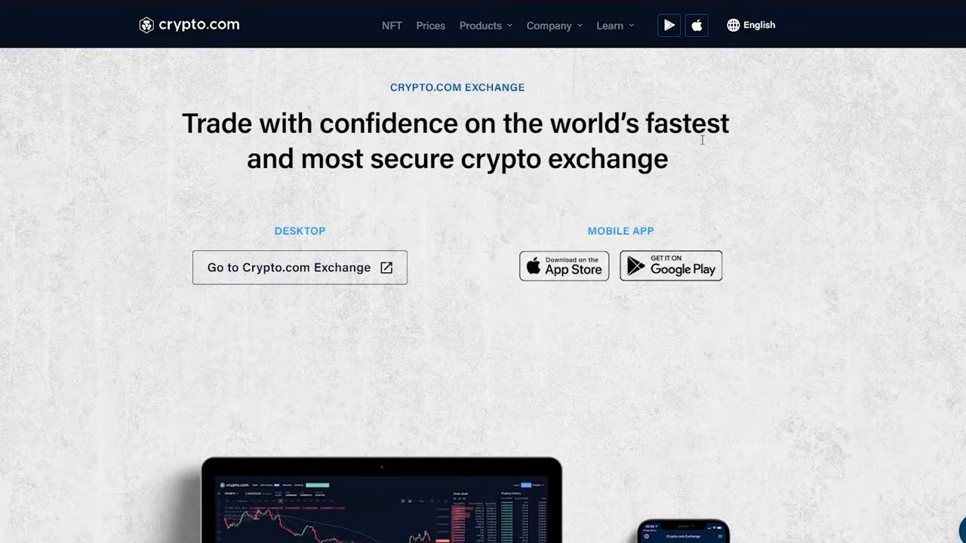
{"action": "mouse_move", "coordinate": [760, 186]}
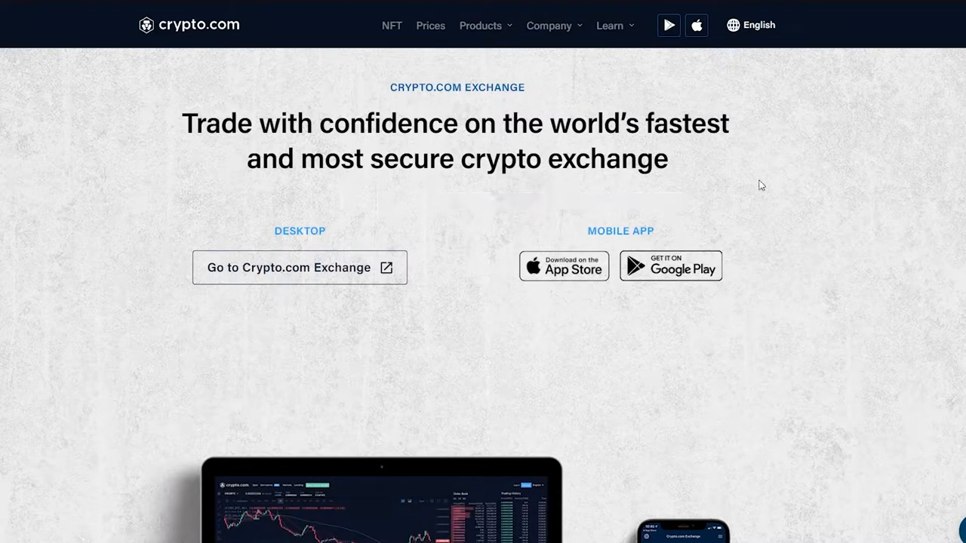
{"action": "mouse_move", "coordinate": [641, 239]}
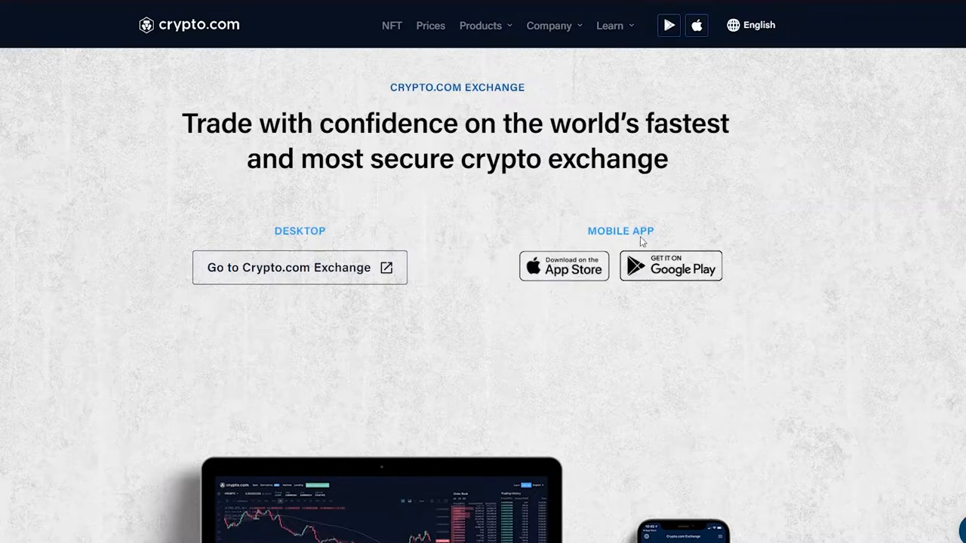
{"action": "mouse_move", "coordinate": [320, 202]}
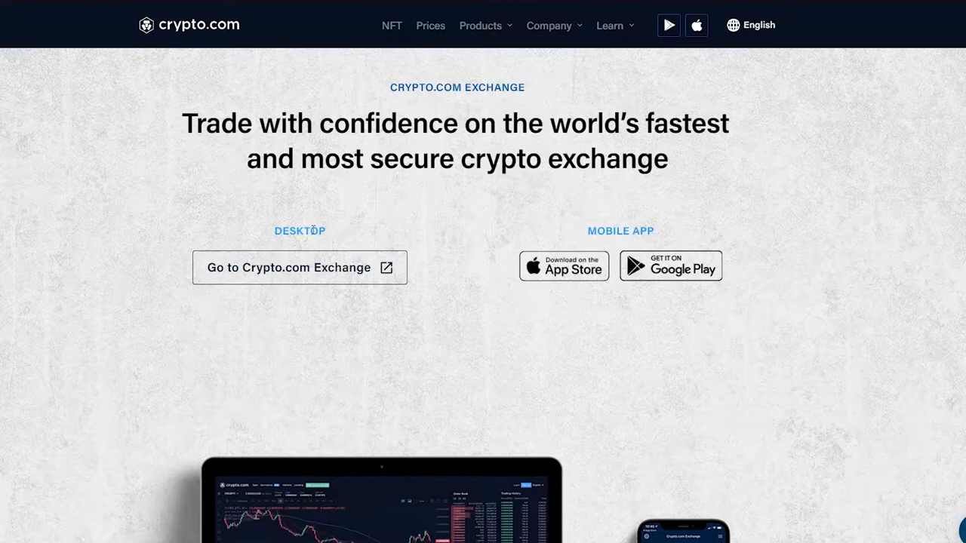
{"action": "mouse_move", "coordinate": [244, 280]}
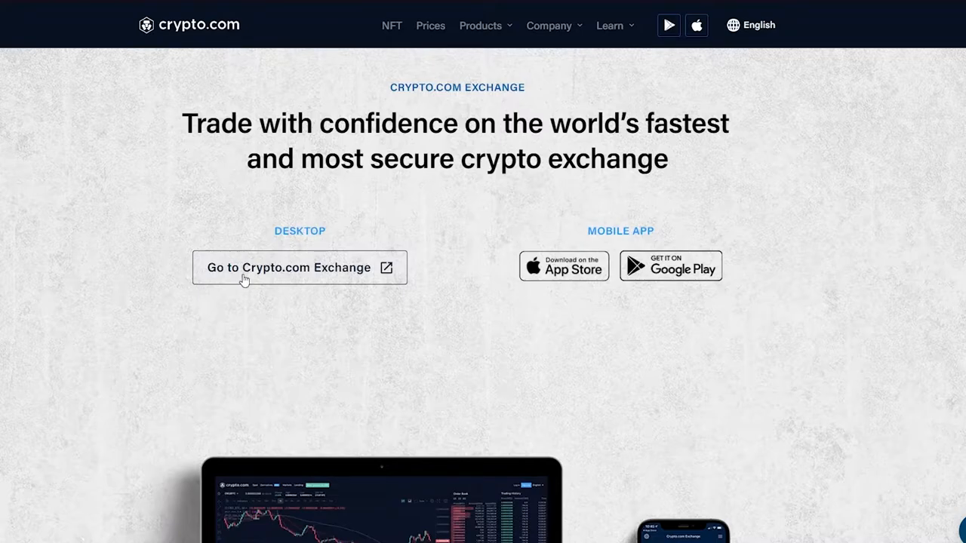
{"action": "mouse_move", "coordinate": [293, 276]}
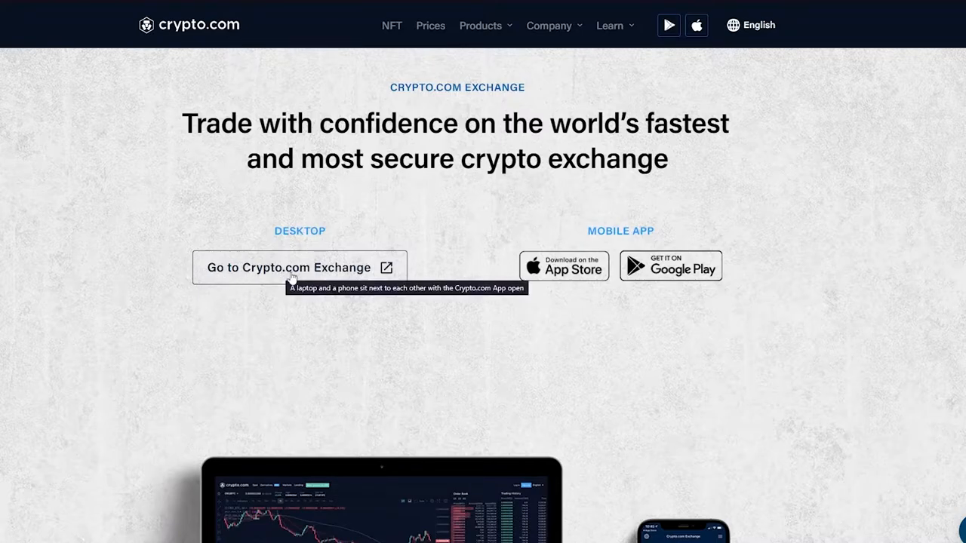
- Bring up the link options for the 'Go to Crypto.com Exchange' button
{"action": "right_click", "coordinate": [374, 277]}
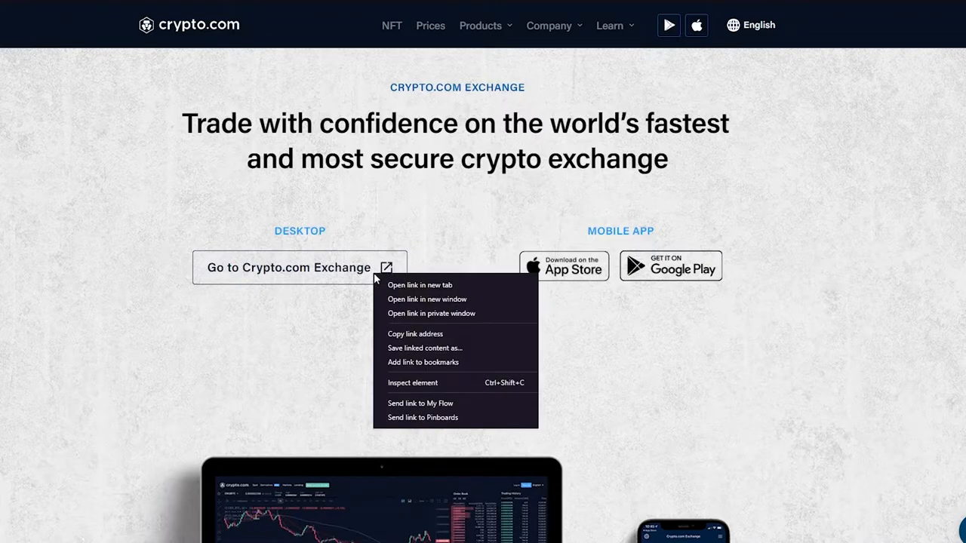
- Open Crypto.com Exchange in a new tab and browse to its Trending popular pairs table
{"action": "left_click", "coordinate": [420, 283]}
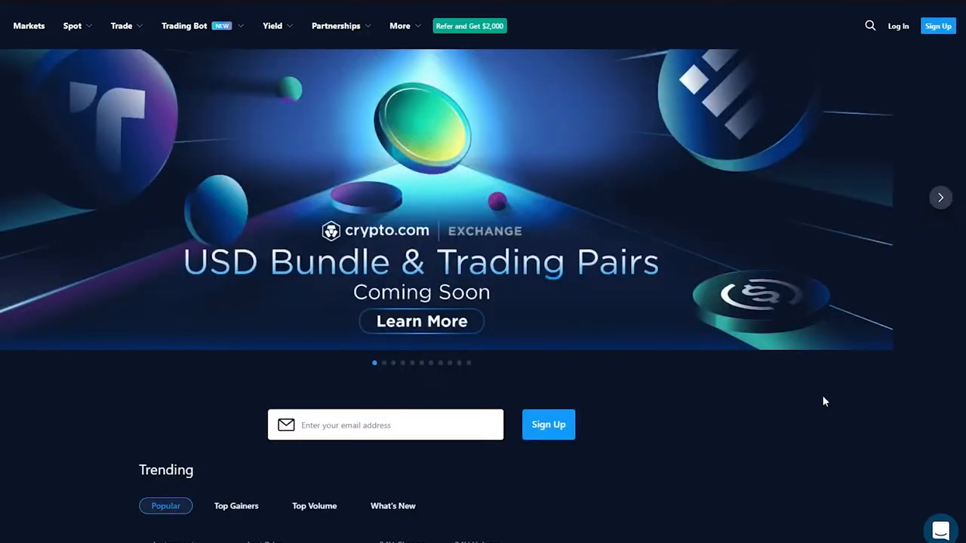
{"action": "scroll", "scroll_direction": "down", "scroll_amount": 3}
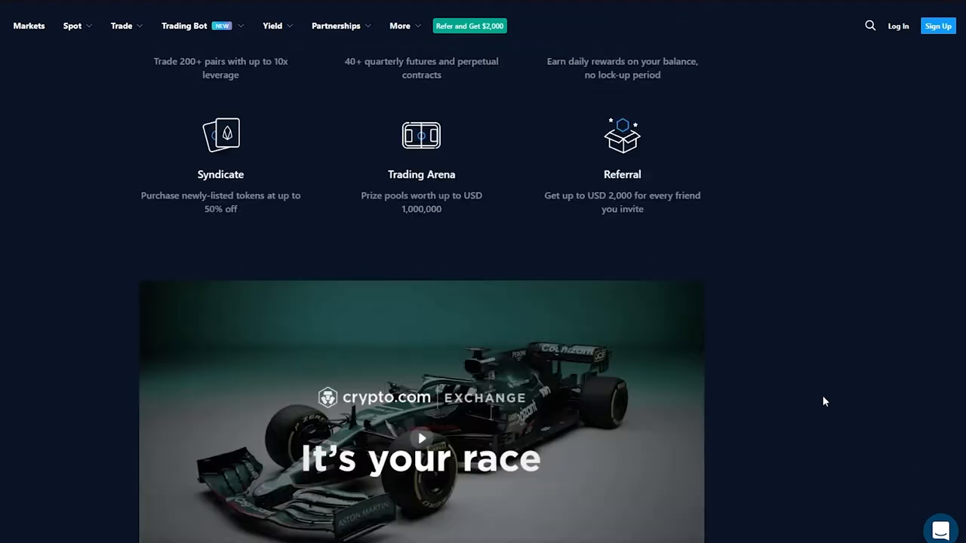
{"action": "scroll", "scroll_direction": "down", "scroll_amount": 3}
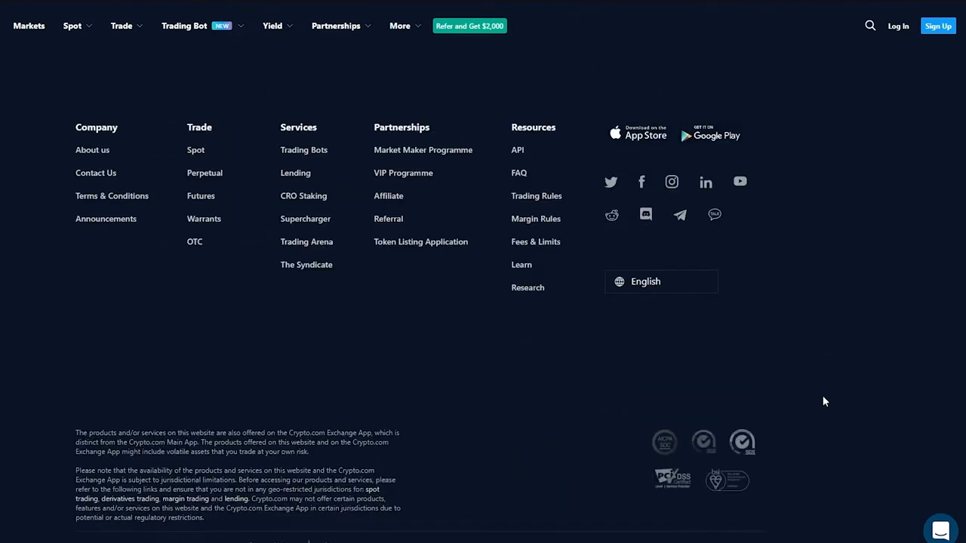
{"action": "scroll", "scroll_direction": "up", "scroll_amount": 3}
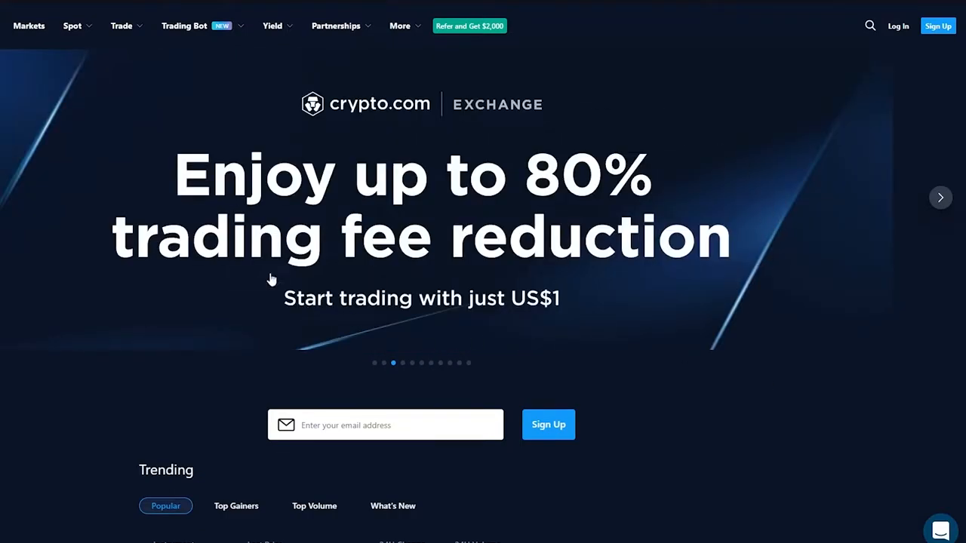
{"action": "mouse_move", "coordinate": [721, 477]}
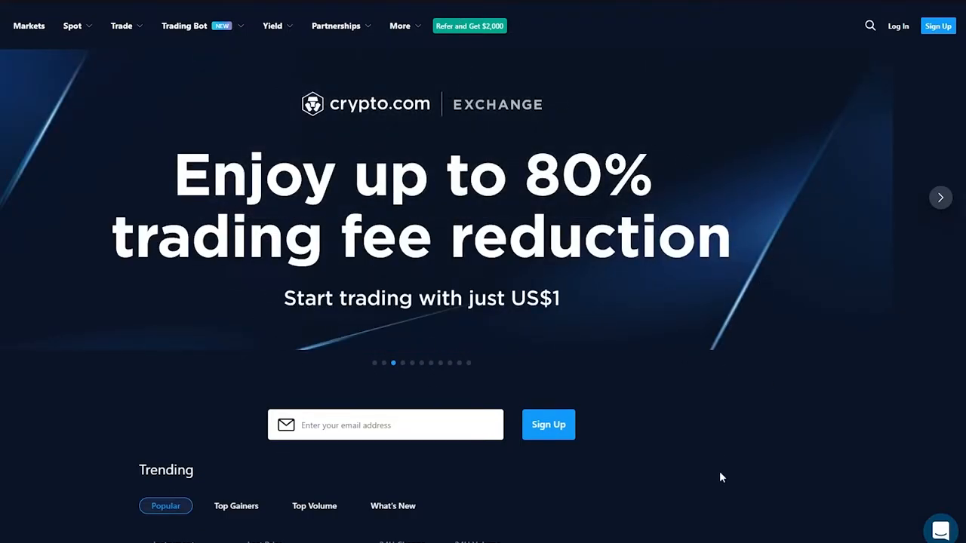
{"action": "scroll", "scroll_direction": "down", "scroll_amount": 3}
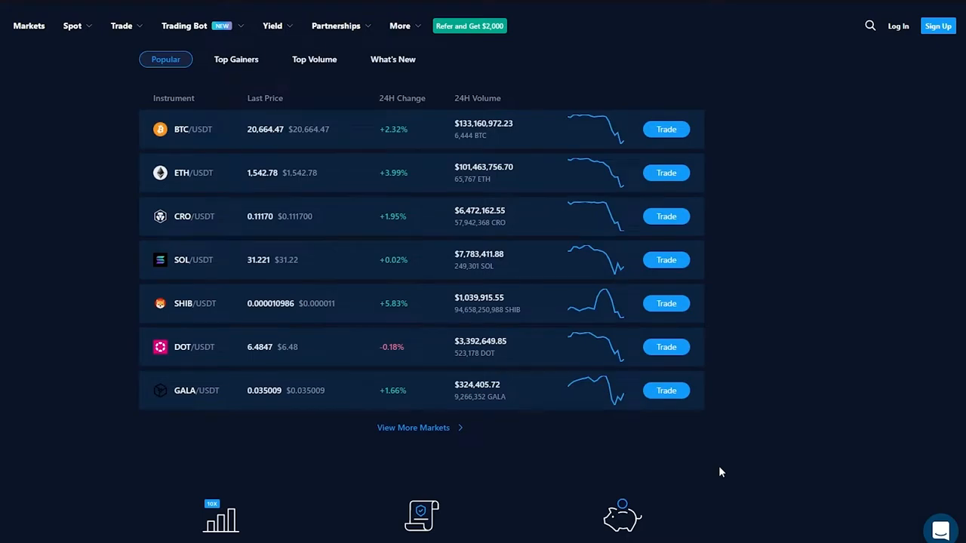
{"action": "scroll", "scroll_direction": "up", "scroll_amount": 3}
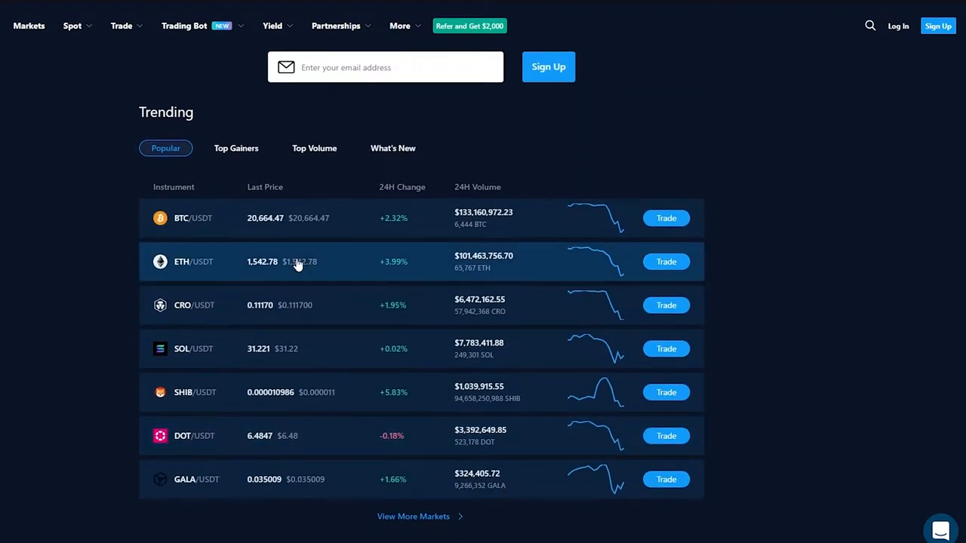
{"action": "mouse_move", "coordinate": [168, 121]}
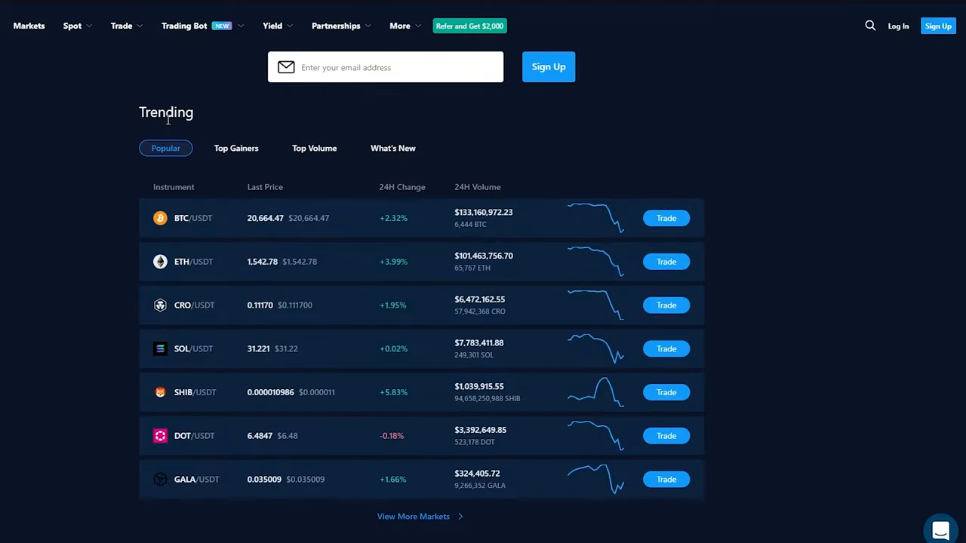
{"action": "mouse_move", "coordinate": [262, 244]}
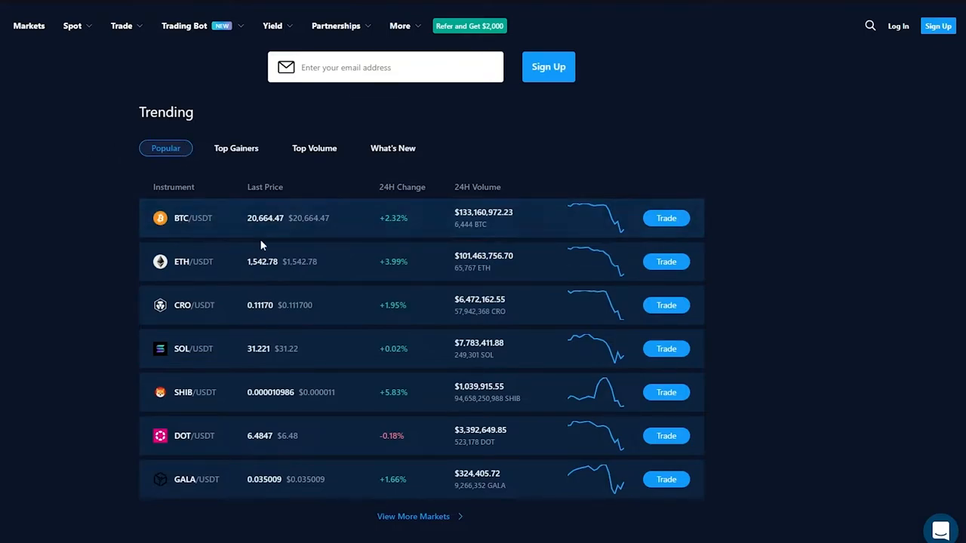
{"action": "mouse_move", "coordinate": [794, 190]}
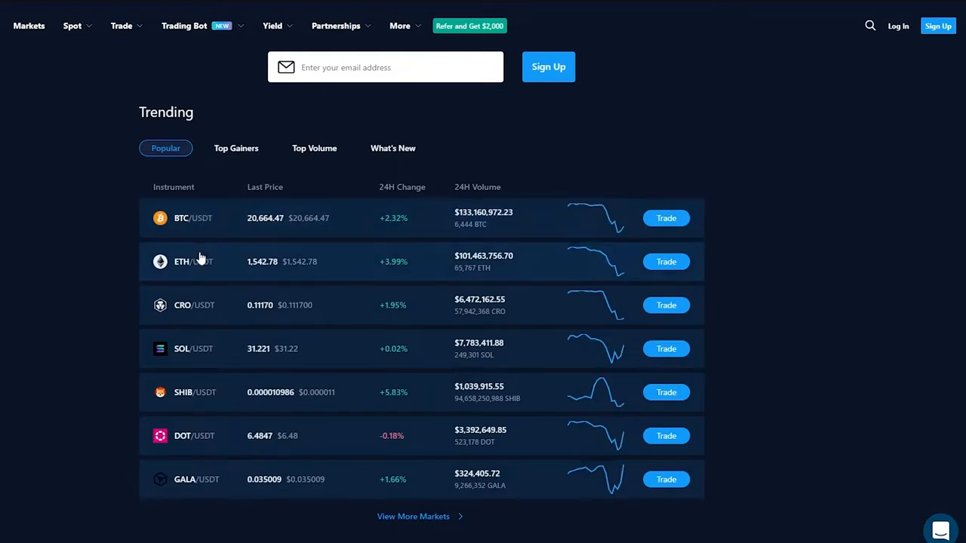
{"action": "mouse_move", "coordinate": [221, 184]}
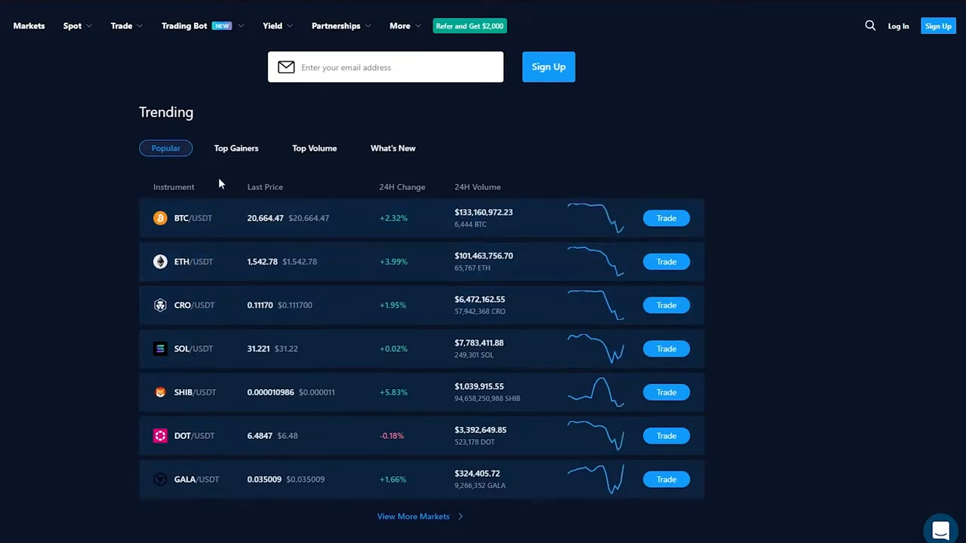
{"action": "mouse_move", "coordinate": [836, 193]}
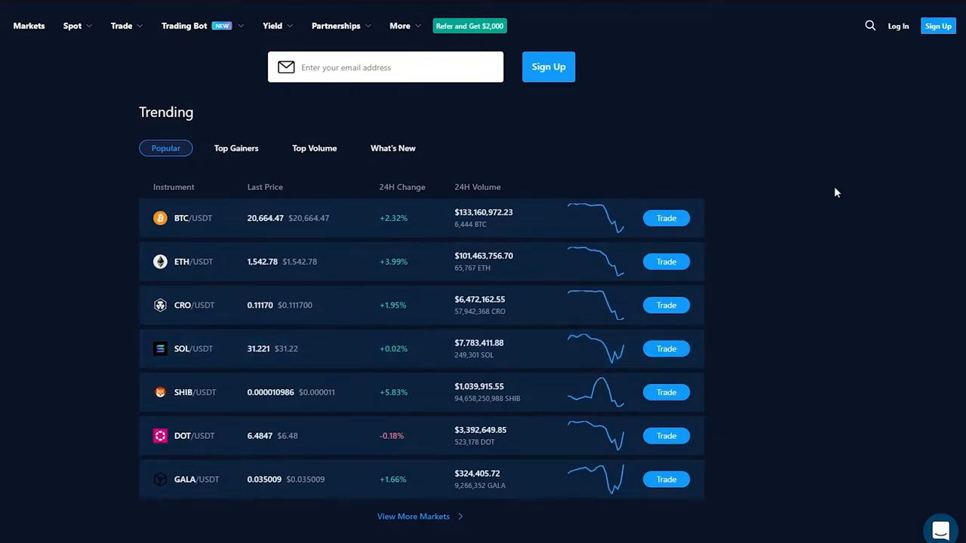
{"action": "mouse_move", "coordinate": [256, 230]}
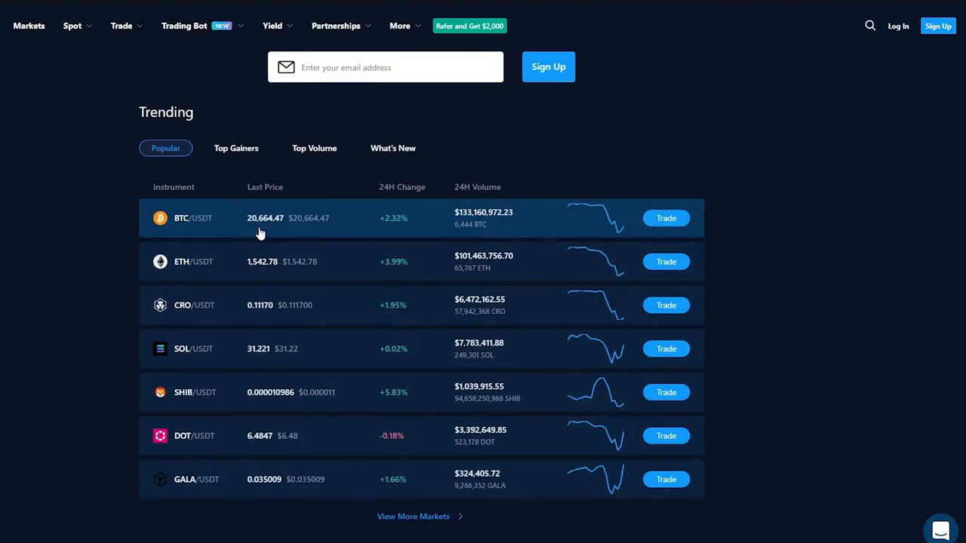
{"action": "mouse_move", "coordinate": [296, 232]}
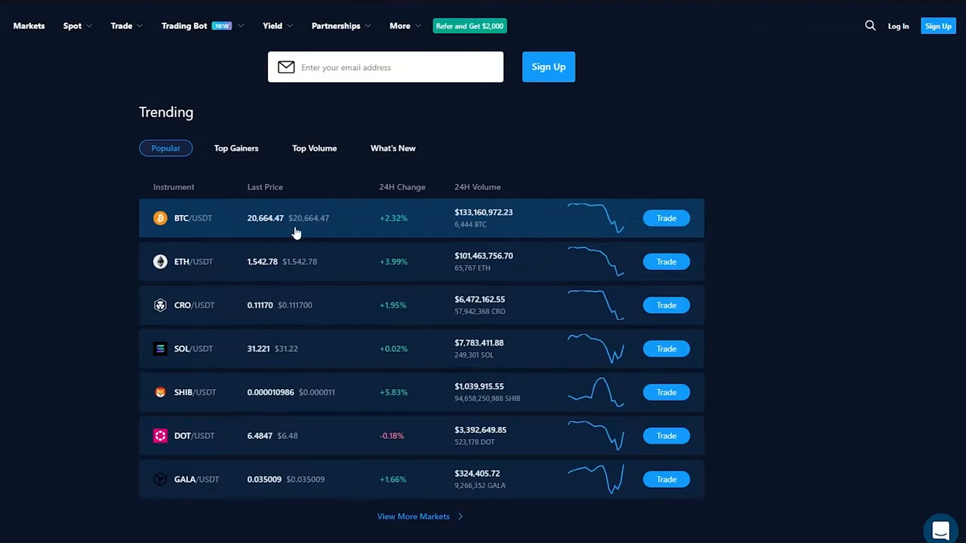
{"action": "mouse_move", "coordinate": [398, 374]}
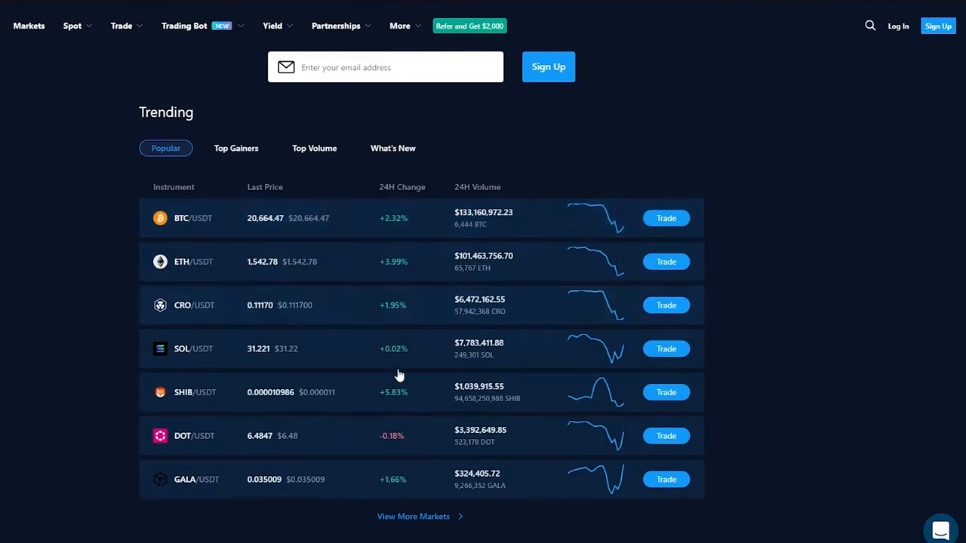
{"action": "mouse_move", "coordinate": [569, 223]}
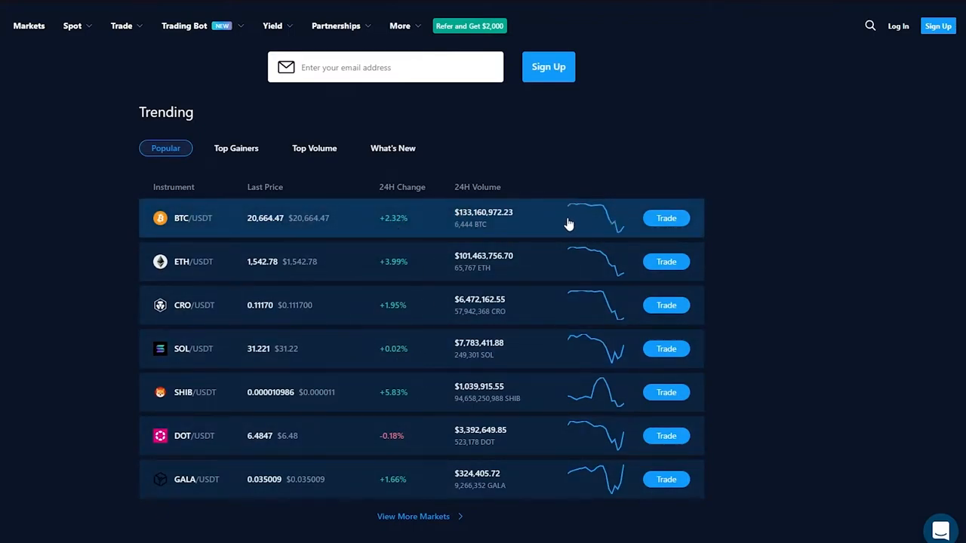
{"action": "mouse_move", "coordinate": [613, 311]}
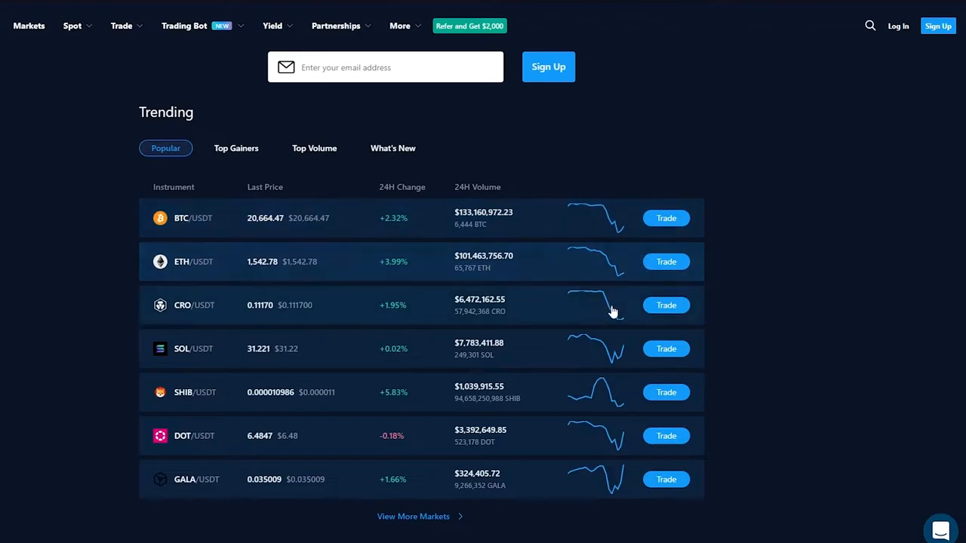
{"action": "mouse_move", "coordinate": [723, 214]}
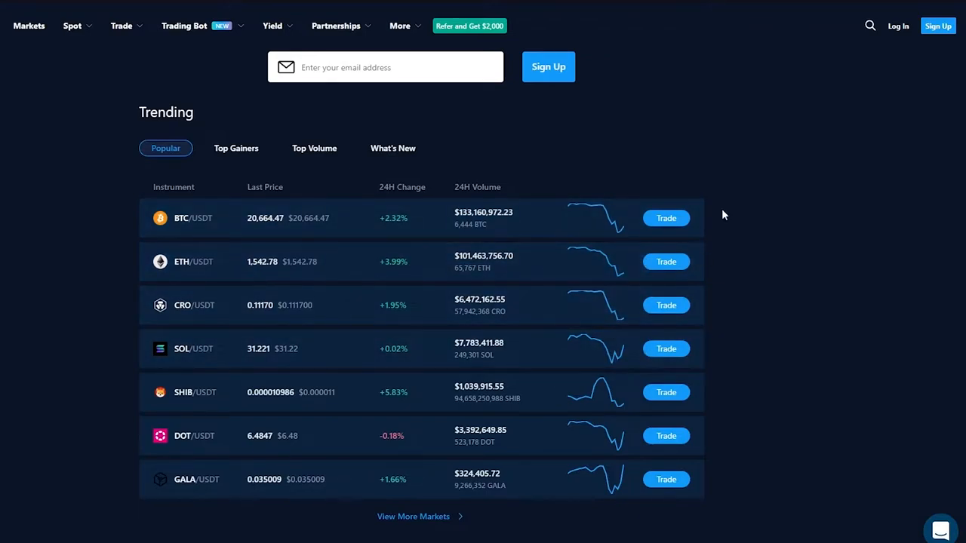
- Scroll past the feature tiles and promo video to the Exchange homepage footer links
{"action": "scroll", "scroll_direction": "down", "scroll_amount": 3}
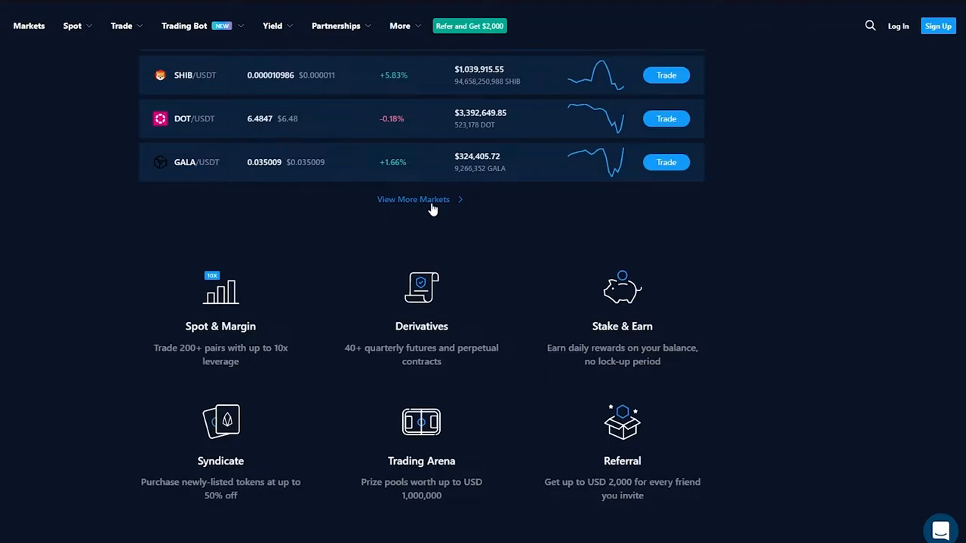
{"action": "mouse_move", "coordinate": [511, 232]}
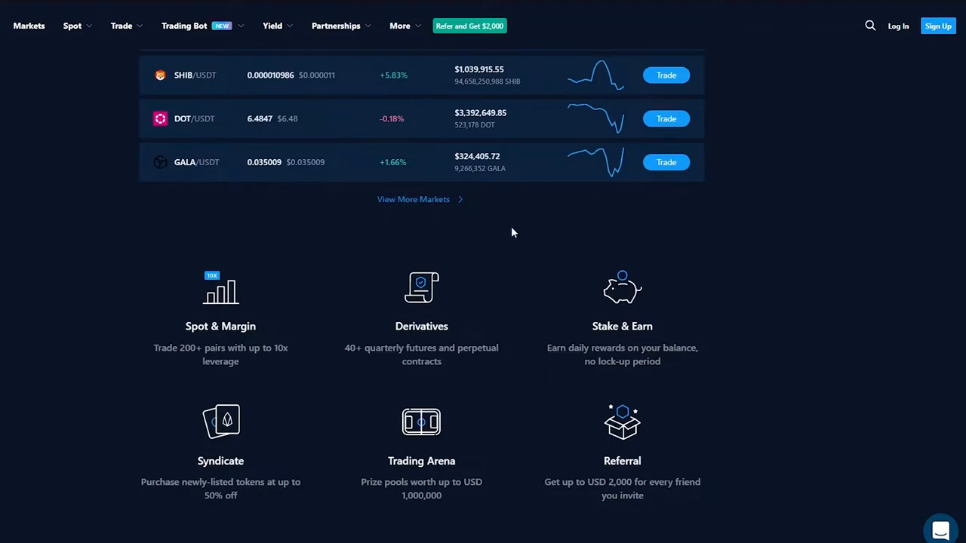
{"action": "mouse_move", "coordinate": [574, 225]}
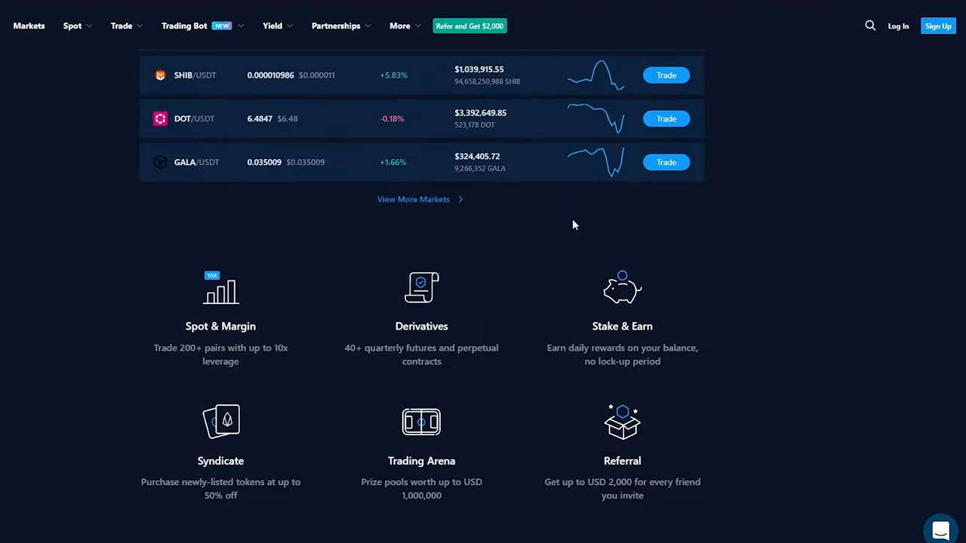
{"action": "scroll", "scroll_direction": "down", "scroll_amount": 3}
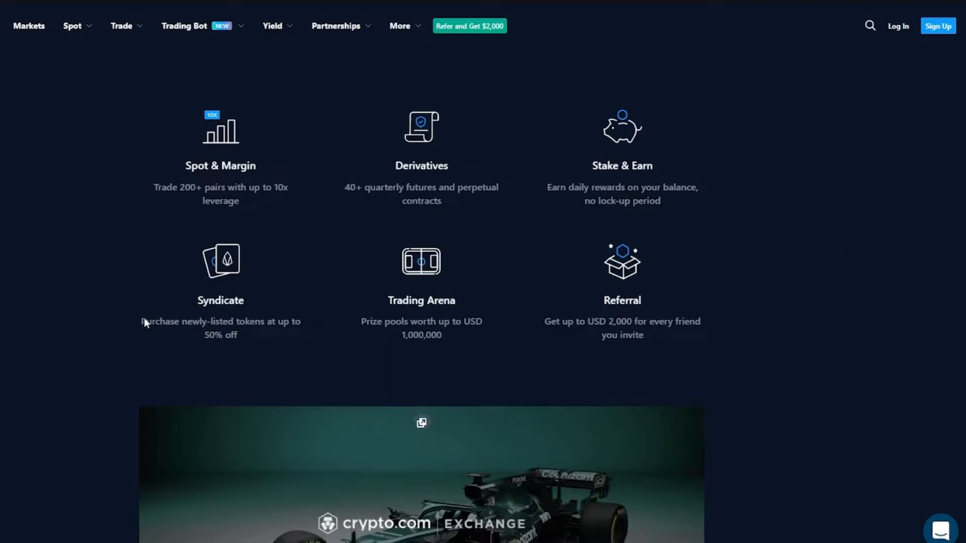
{"action": "mouse_move", "coordinate": [234, 199]}
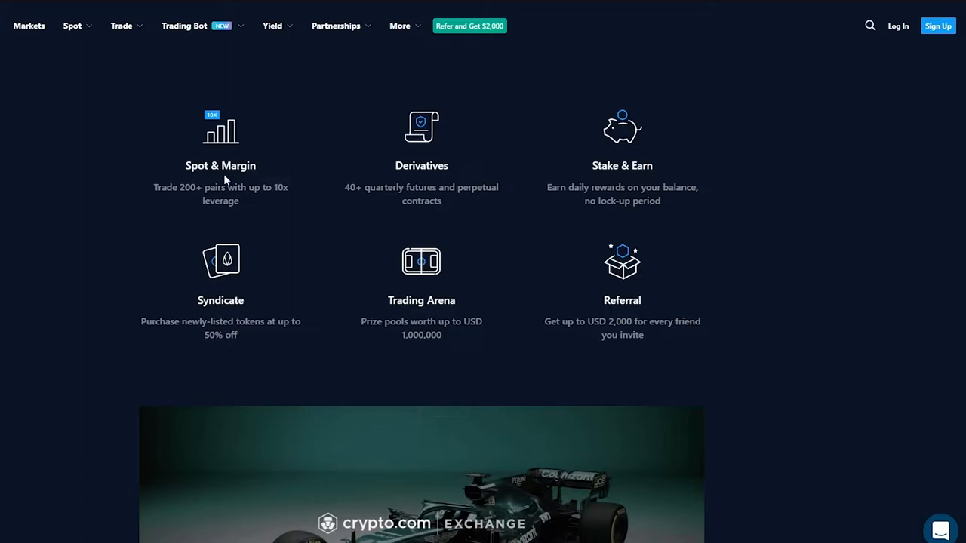
{"action": "mouse_move", "coordinate": [693, 184]}
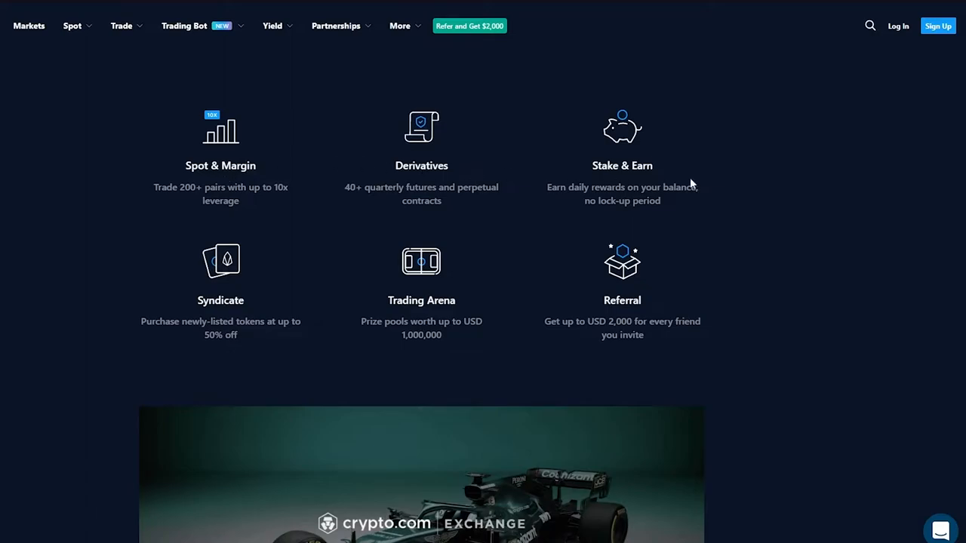
{"action": "mouse_move", "coordinate": [736, 255]}
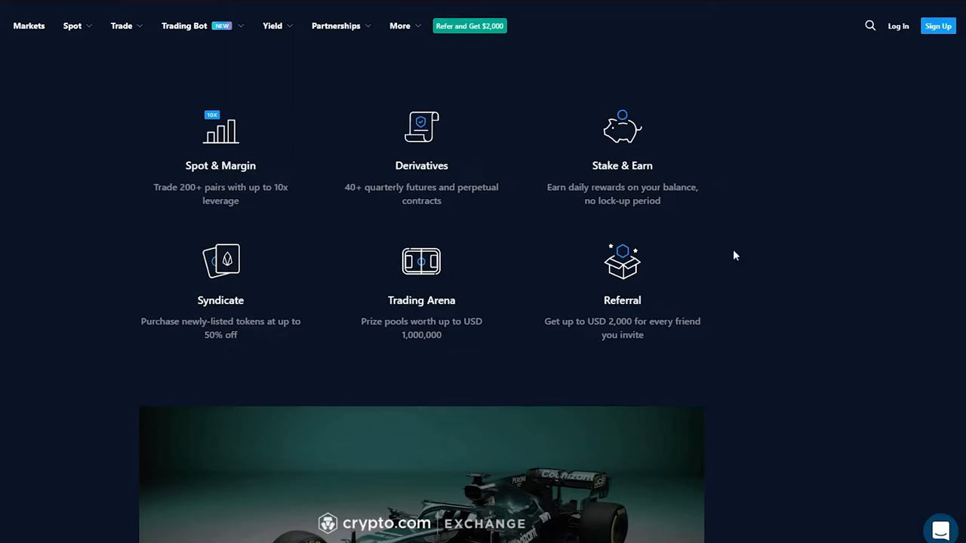
{"action": "scroll", "scroll_direction": "down", "scroll_amount": 3}
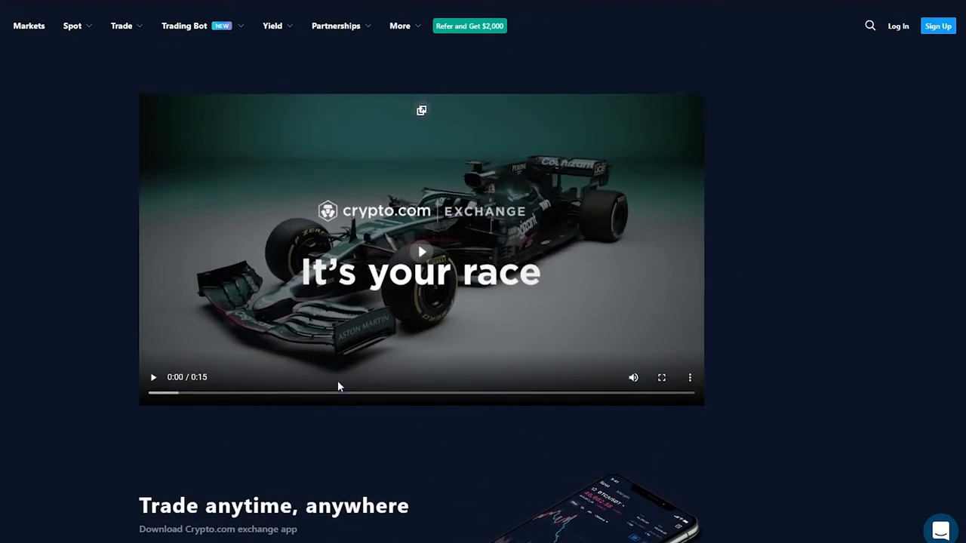
{"action": "mouse_move", "coordinate": [908, 282]}
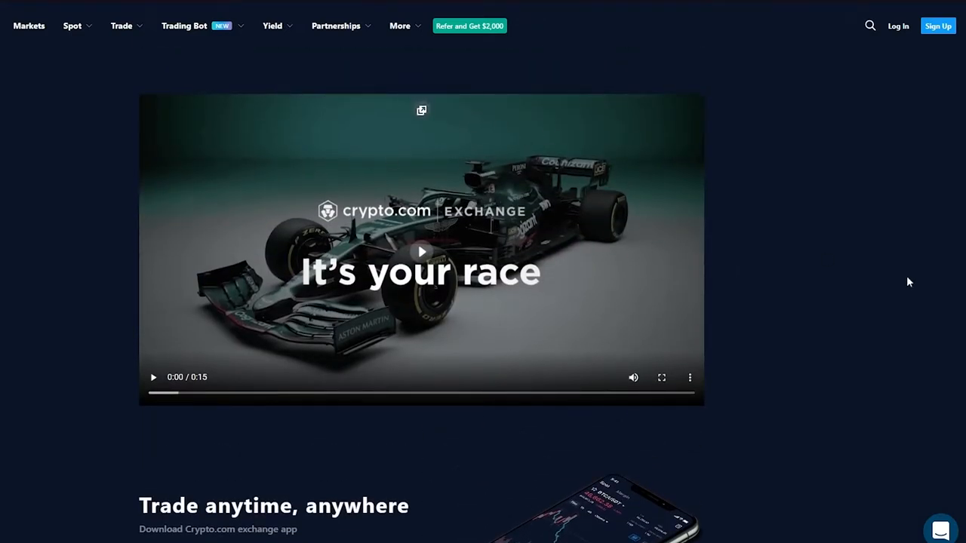
{"action": "scroll", "scroll_direction": "down", "scroll_amount": 3}
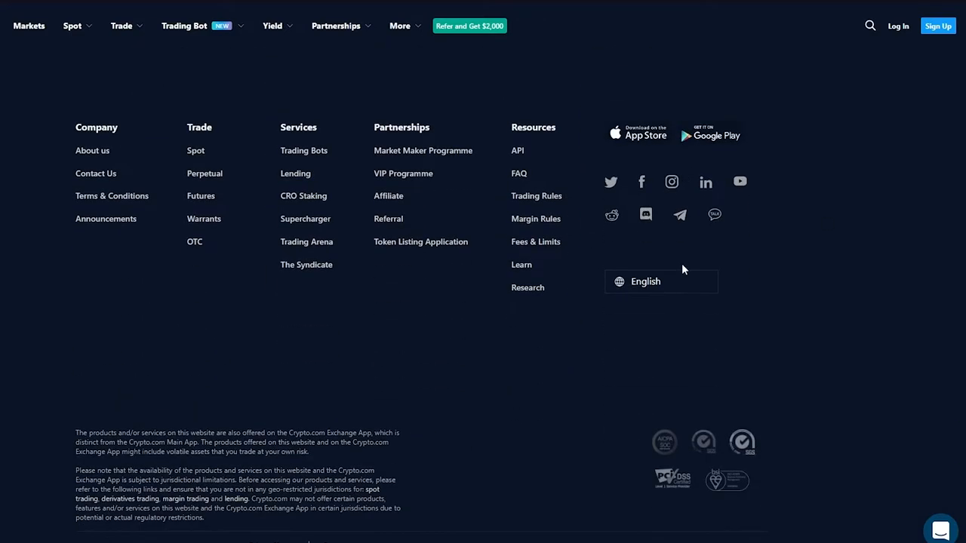
{"action": "scroll", "scroll_direction": "up", "scroll_amount": 3}
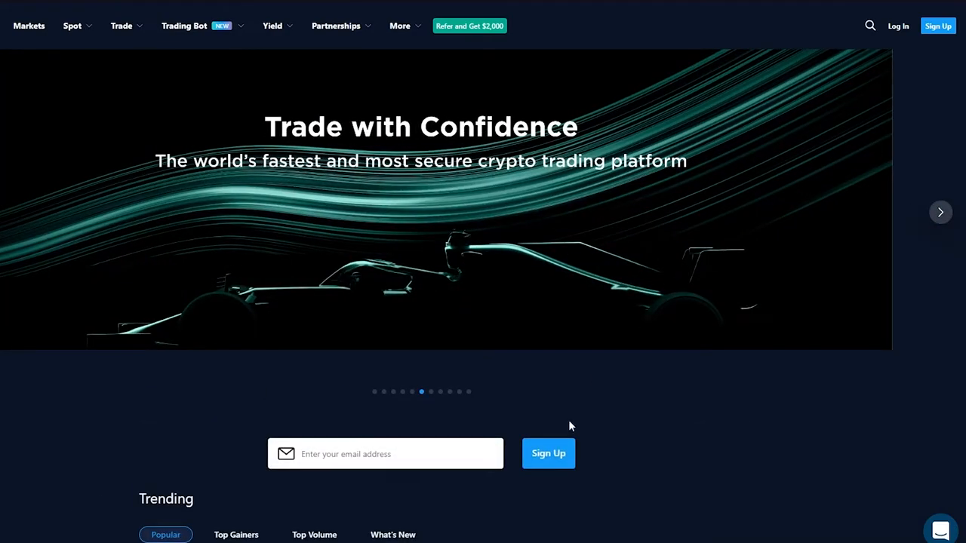
{"action": "scroll", "scroll_direction": "down", "scroll_amount": 3}
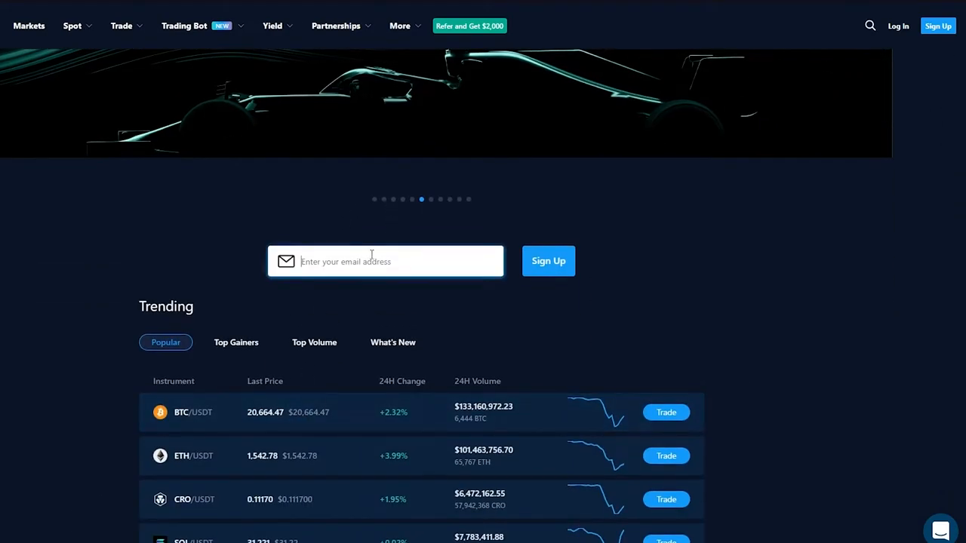
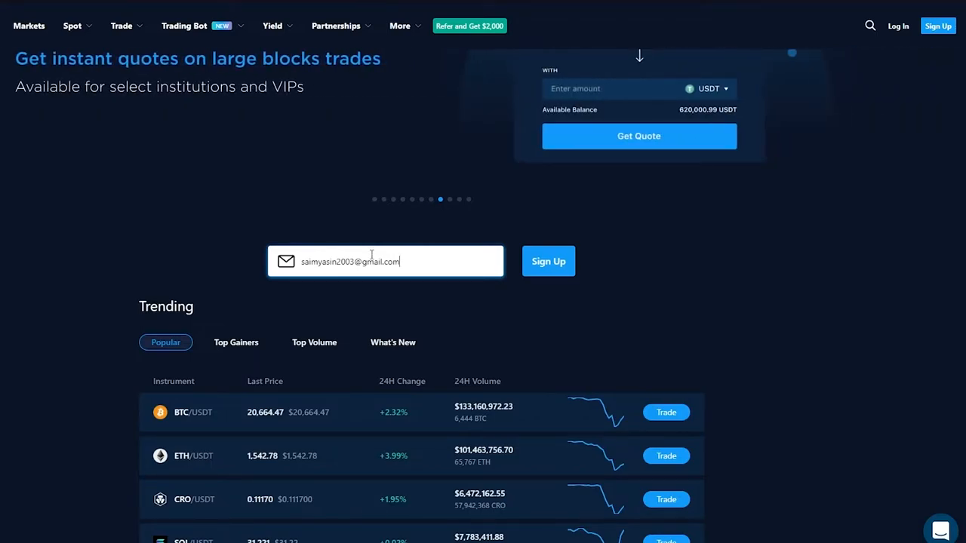
{"action": "left_click", "coordinate": [549, 261]}
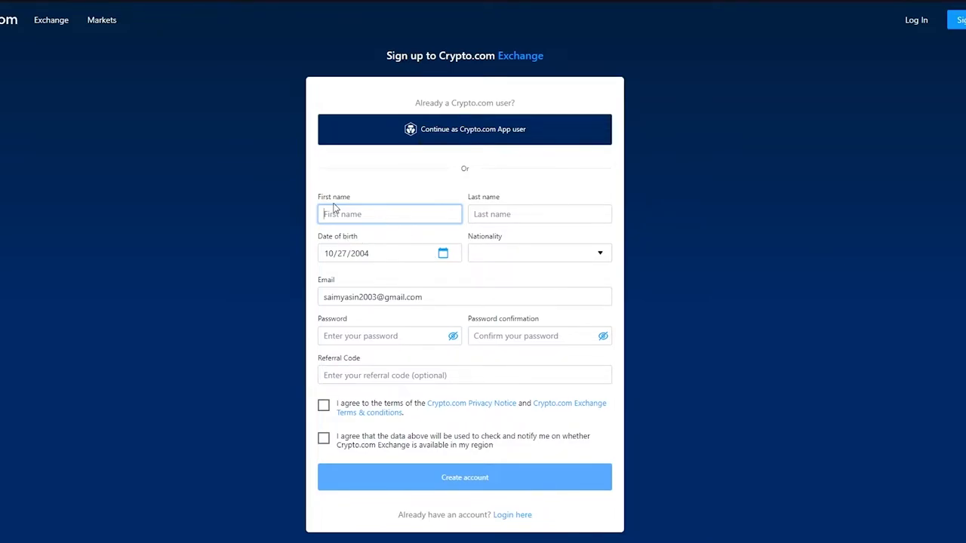
{"action": "mouse_move", "coordinate": [582, 261]}
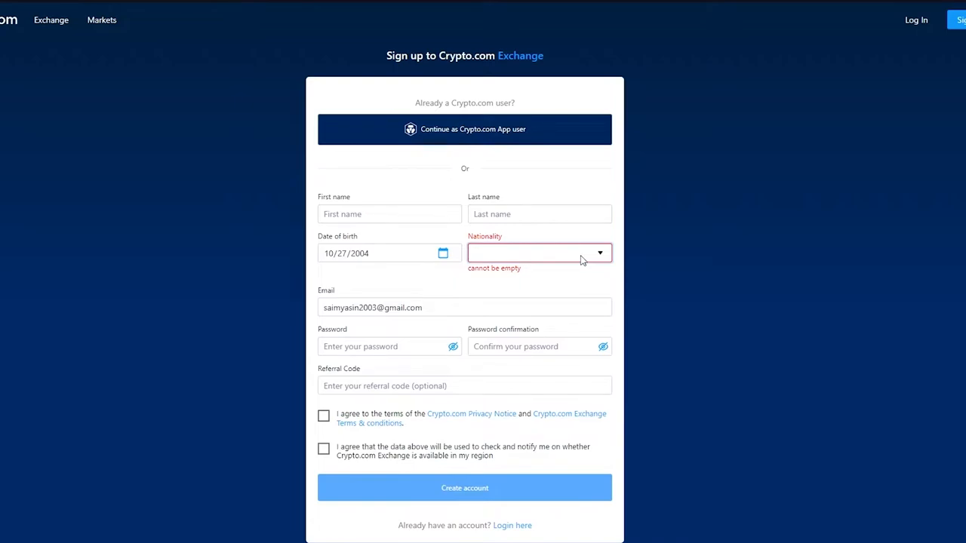
- Open the Nationality dropdown on the sign-up form to address the empty-field warning
{"action": "left_click", "coordinate": [538, 254]}
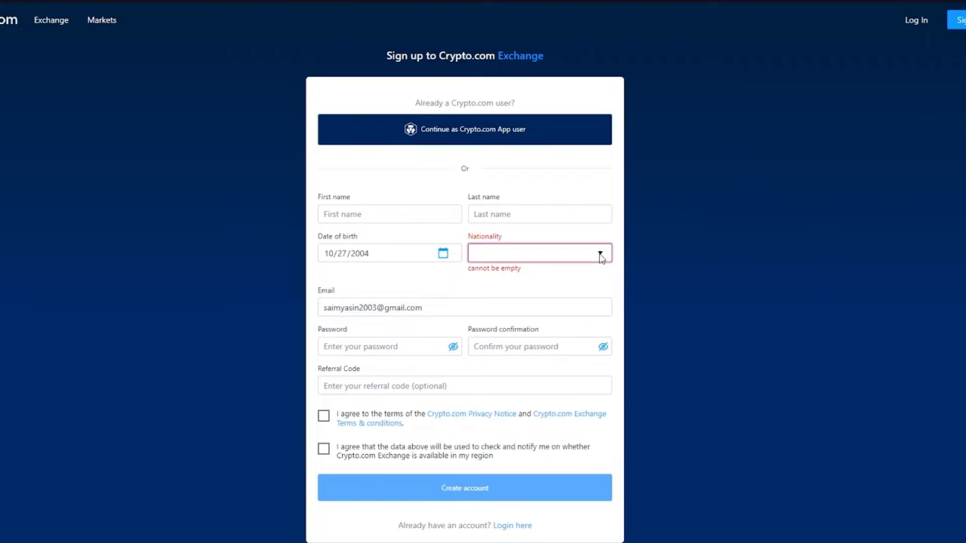
{"action": "mouse_move", "coordinate": [665, 325]}
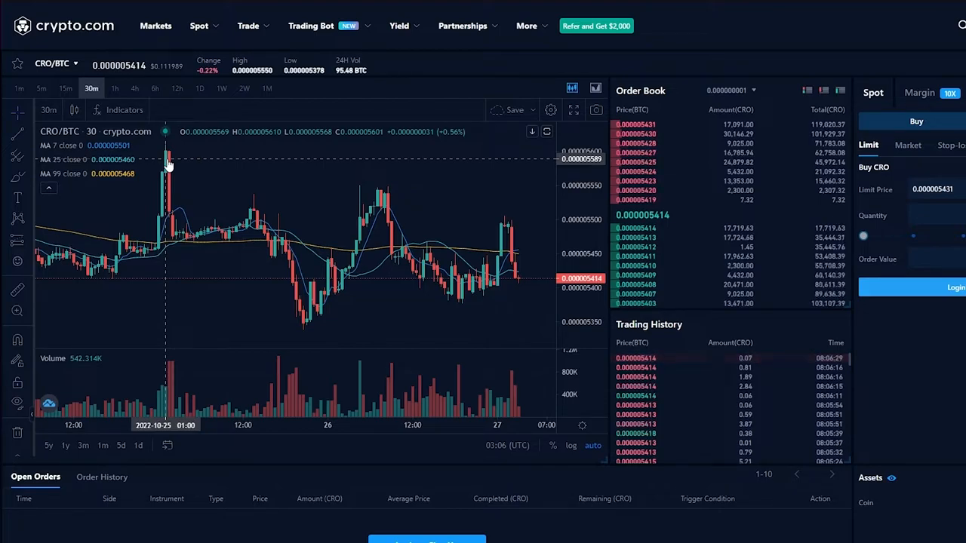
{"action": "mouse_move", "coordinate": [300, 377]}
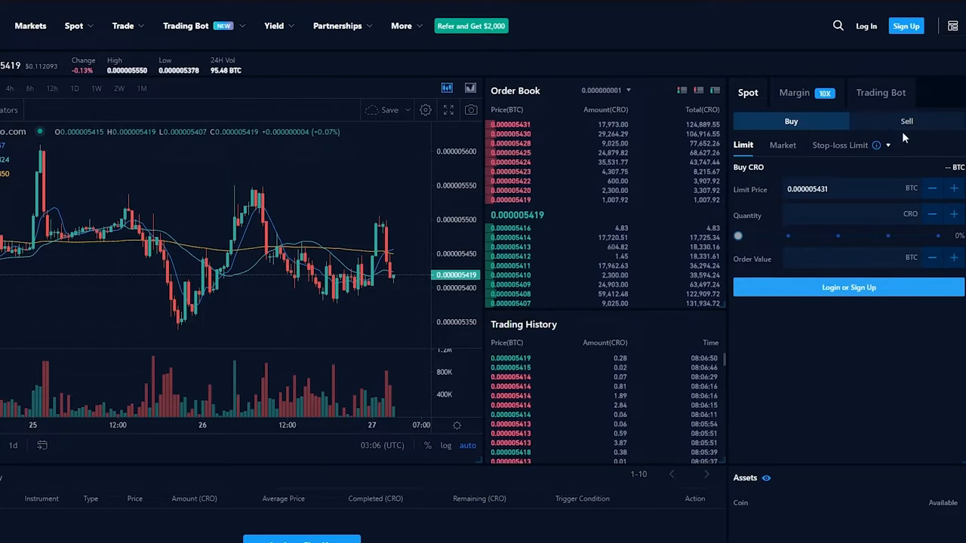
- Switch the CRO/BTC order form to Sell and open the Spot/Margin trade menu
{"action": "left_click", "coordinate": [905, 121]}
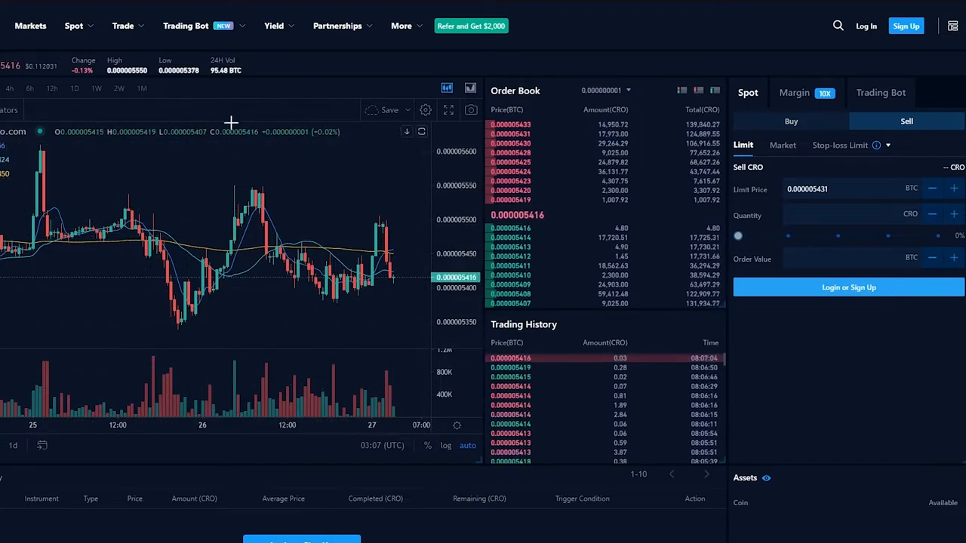
{"action": "left_click", "coordinate": [74, 25]}
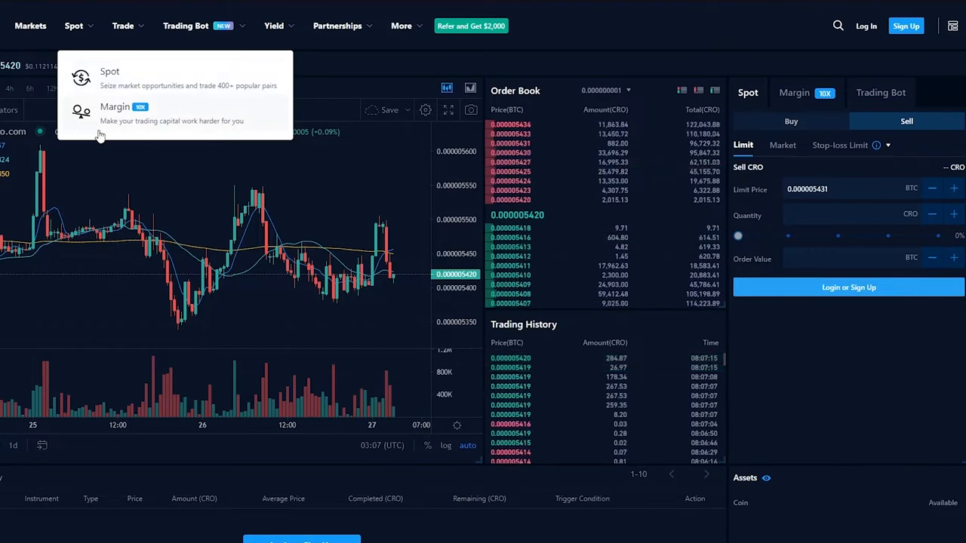
{"action": "mouse_move", "coordinate": [120, 134]}
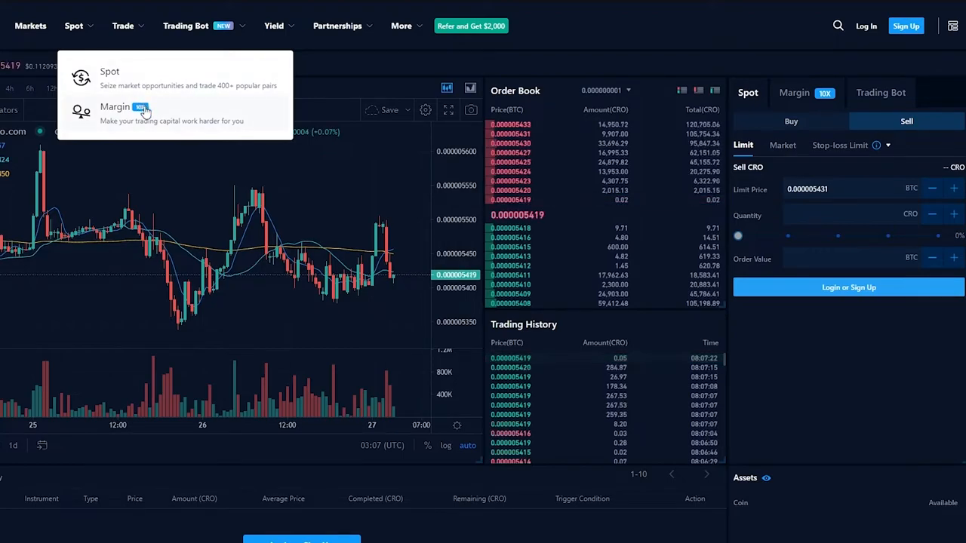
{"action": "left_click", "coordinate": [124, 25]}
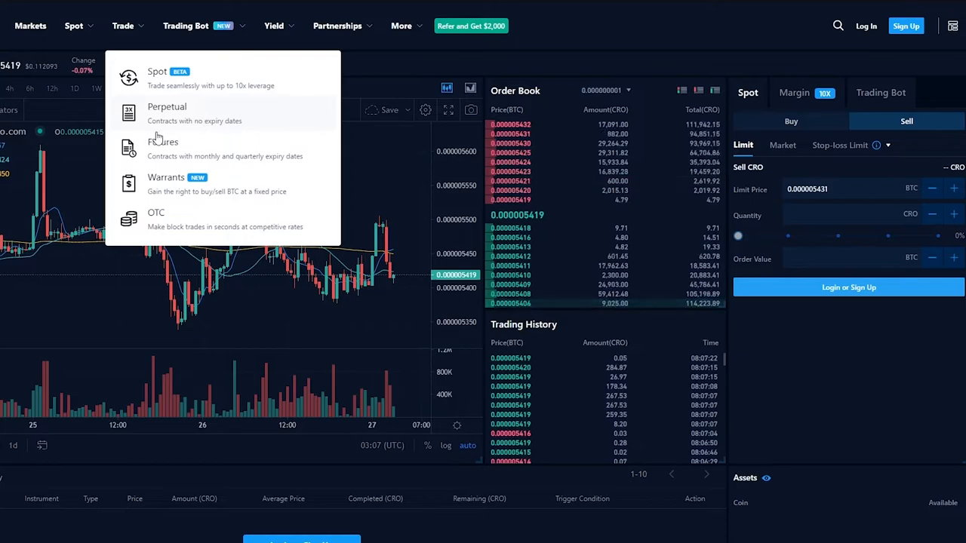
{"action": "mouse_move", "coordinate": [272, 127]}
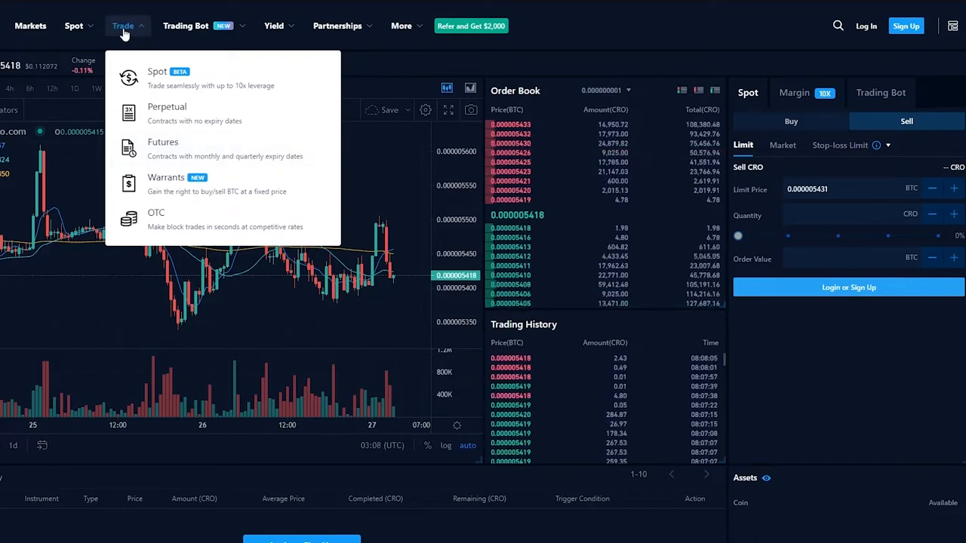
{"action": "mouse_move", "coordinate": [158, 187]}
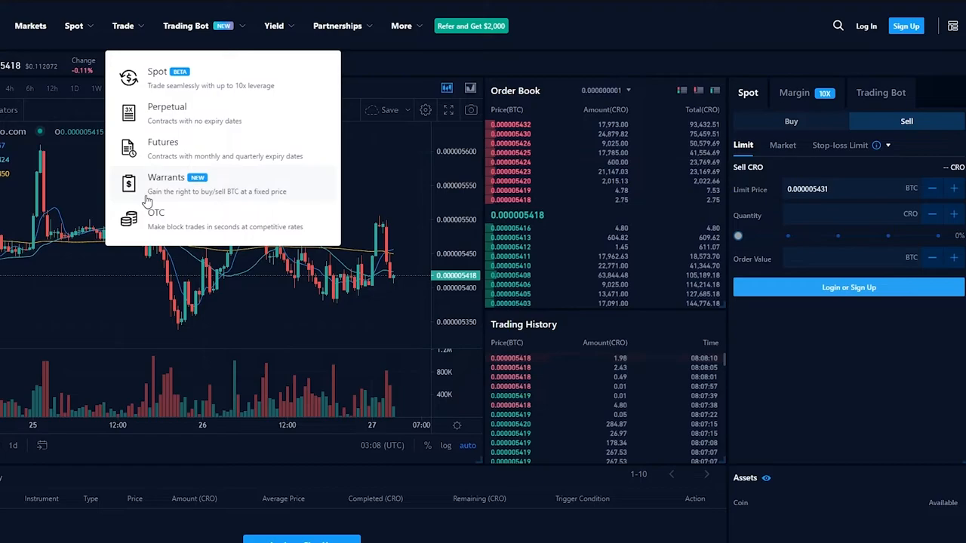
{"action": "mouse_move", "coordinate": [202, 202]}
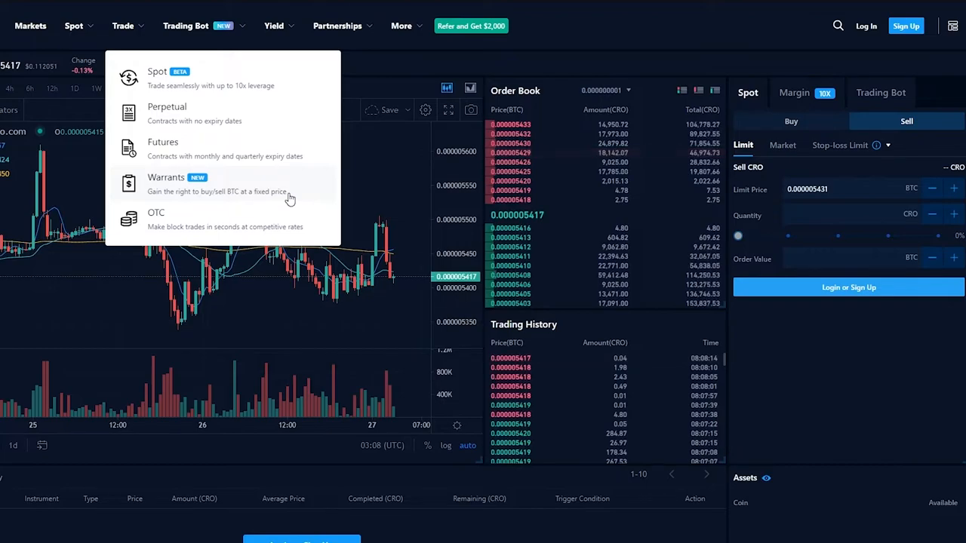
{"action": "mouse_move", "coordinate": [305, 180]}
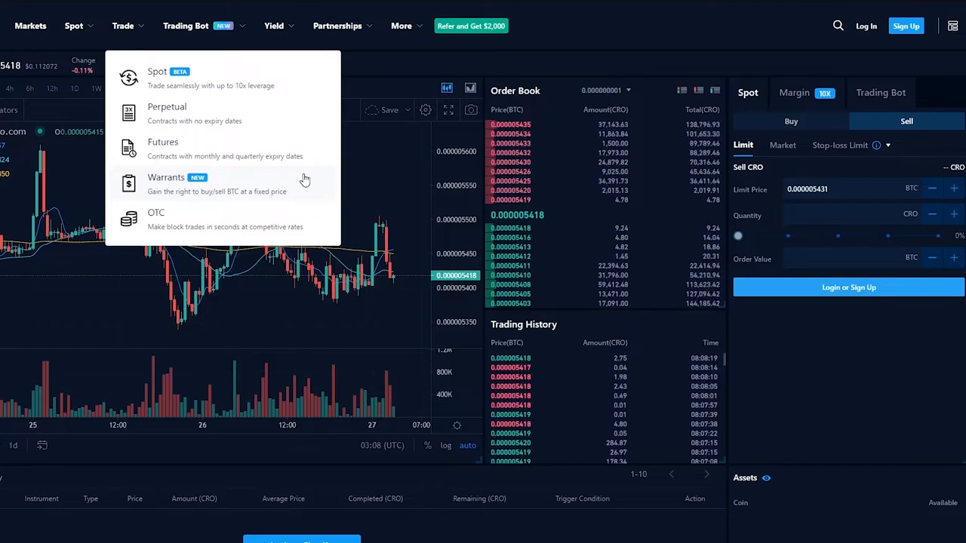
{"action": "mouse_move", "coordinate": [196, 178]}
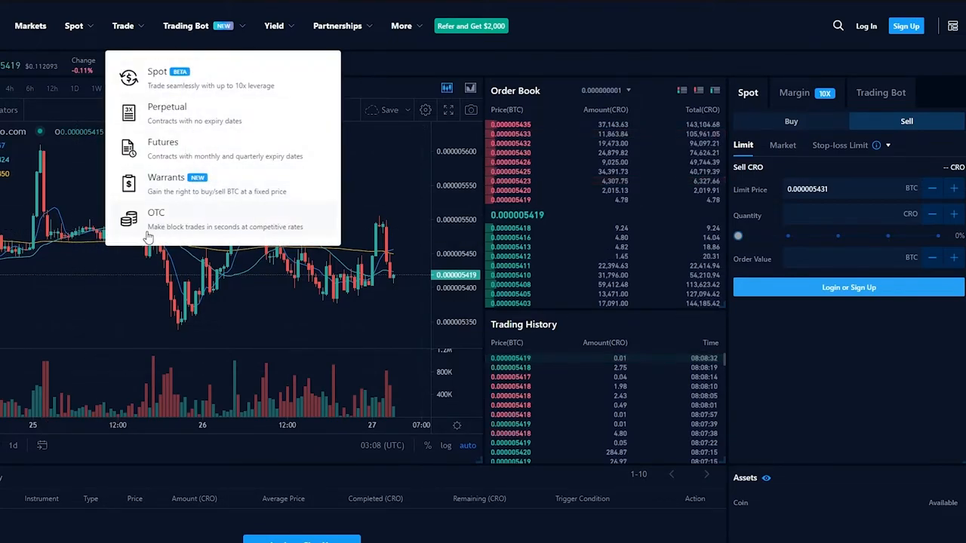
{"action": "mouse_move", "coordinate": [308, 240]}
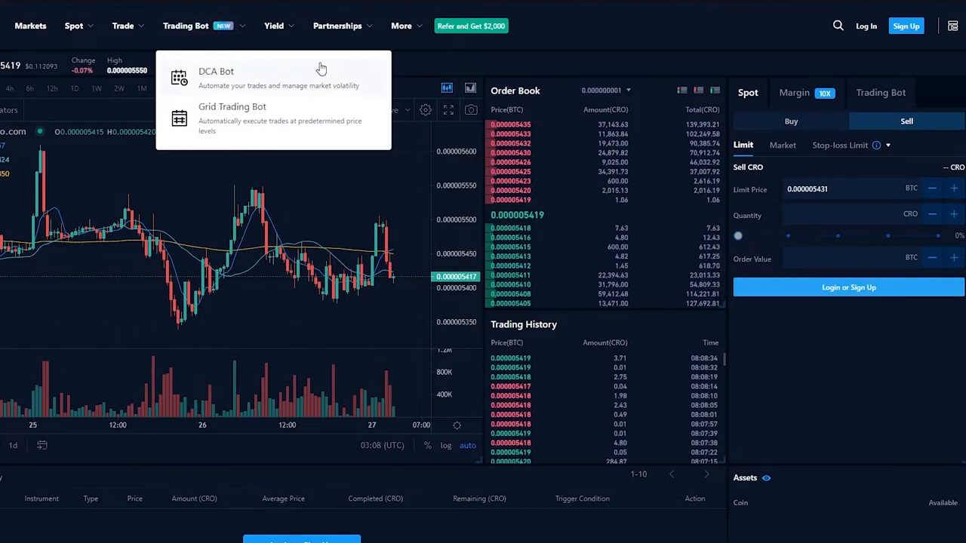
{"action": "mouse_move", "coordinate": [212, 102]}
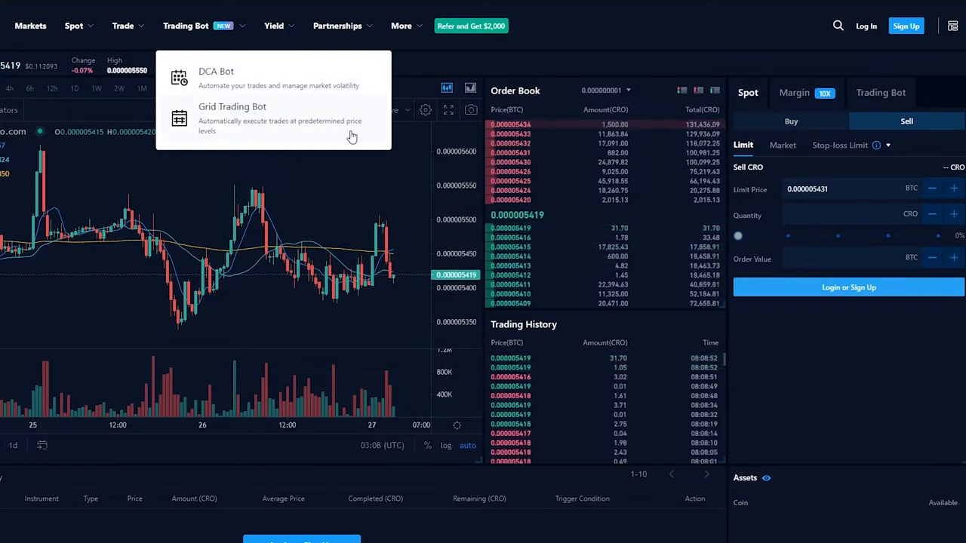
{"action": "mouse_move", "coordinate": [320, 38]}
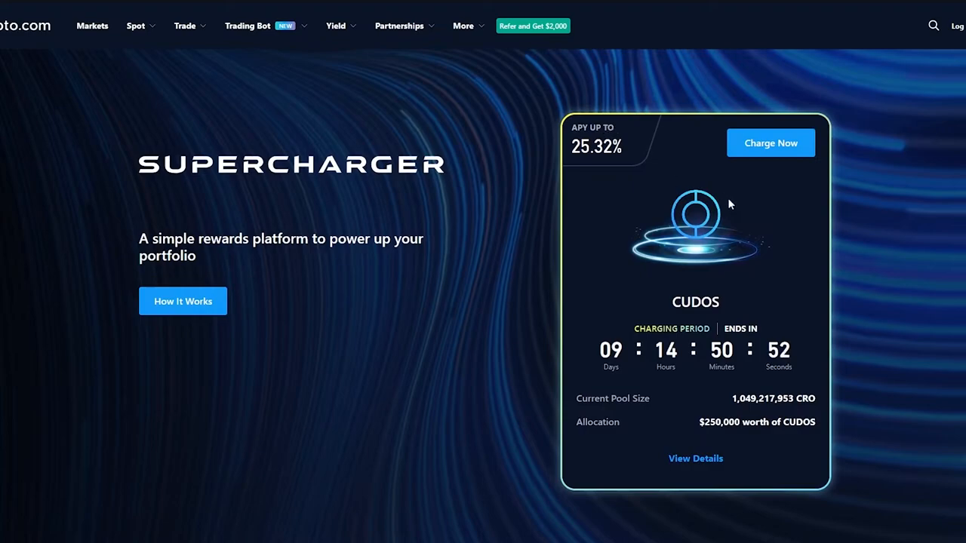
{"action": "mouse_move", "coordinate": [896, 208]}
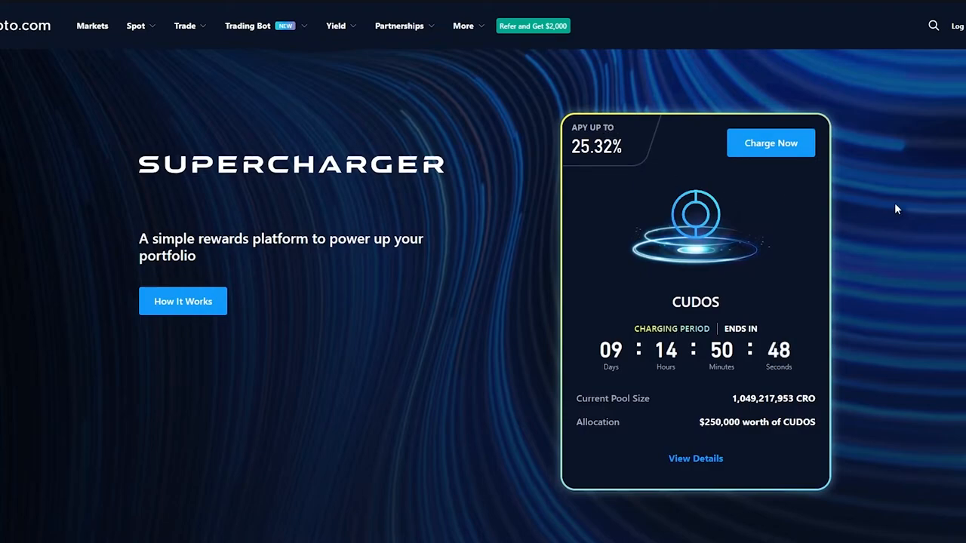
- Scroll the Supercharger page through the How it works timeline to the Ongoing Events pools
{"action": "scroll", "scroll_direction": "down", "scroll_amount": 3}
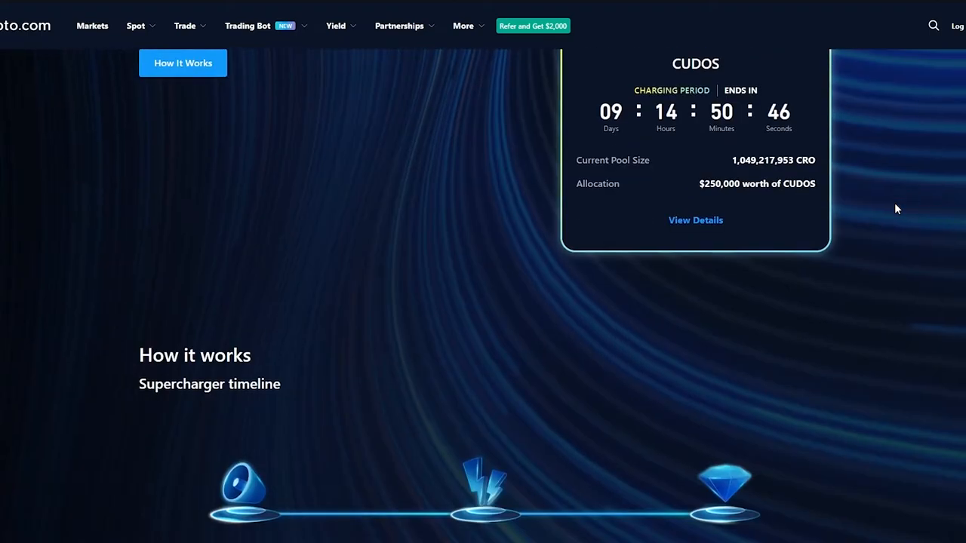
{"action": "scroll", "scroll_direction": "down", "scroll_amount": 3}
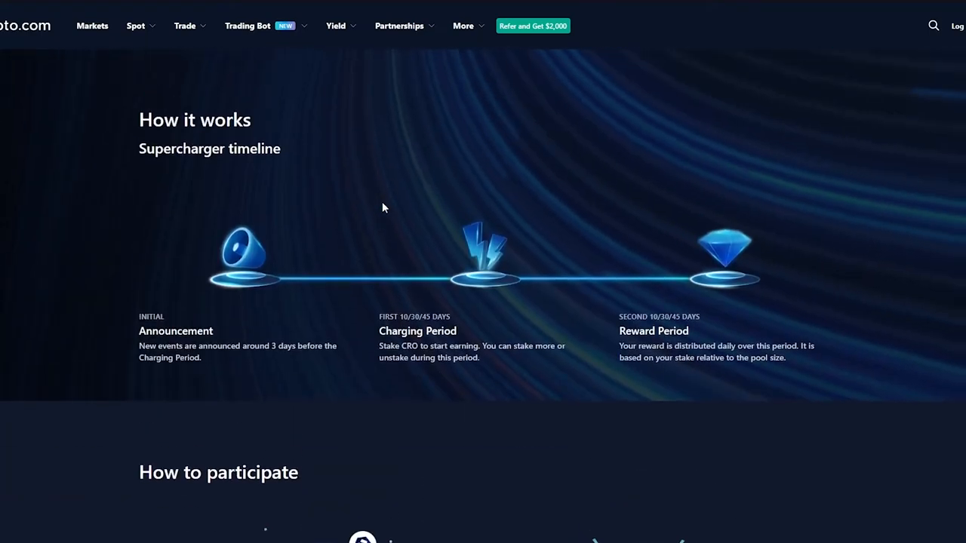
{"action": "mouse_move", "coordinate": [273, 360]}
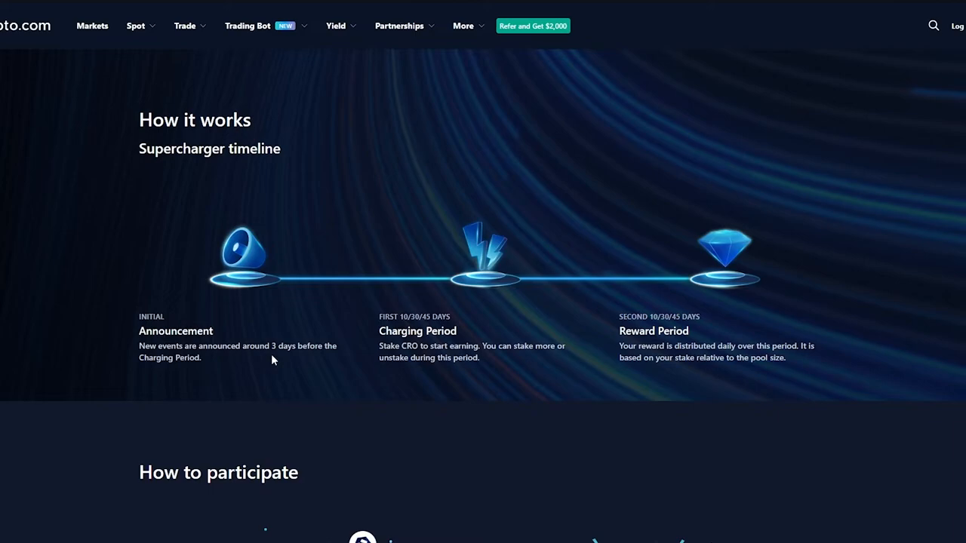
{"action": "mouse_move", "coordinate": [393, 353]}
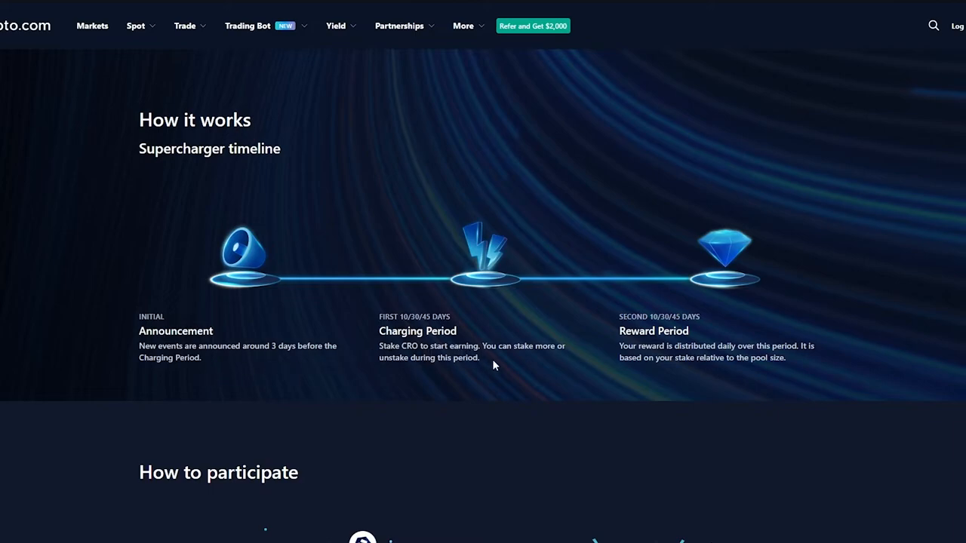
{"action": "mouse_move", "coordinate": [465, 353]}
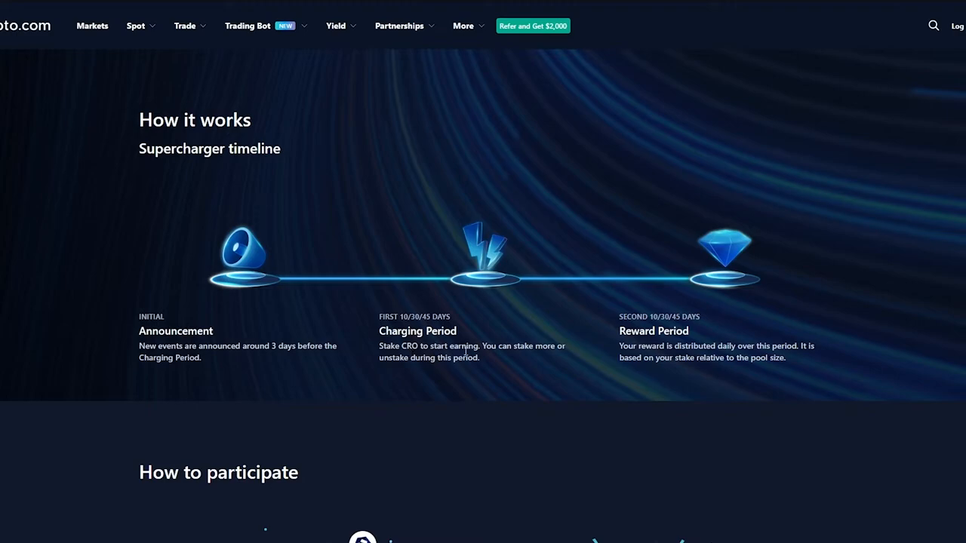
{"action": "mouse_move", "coordinate": [513, 359]}
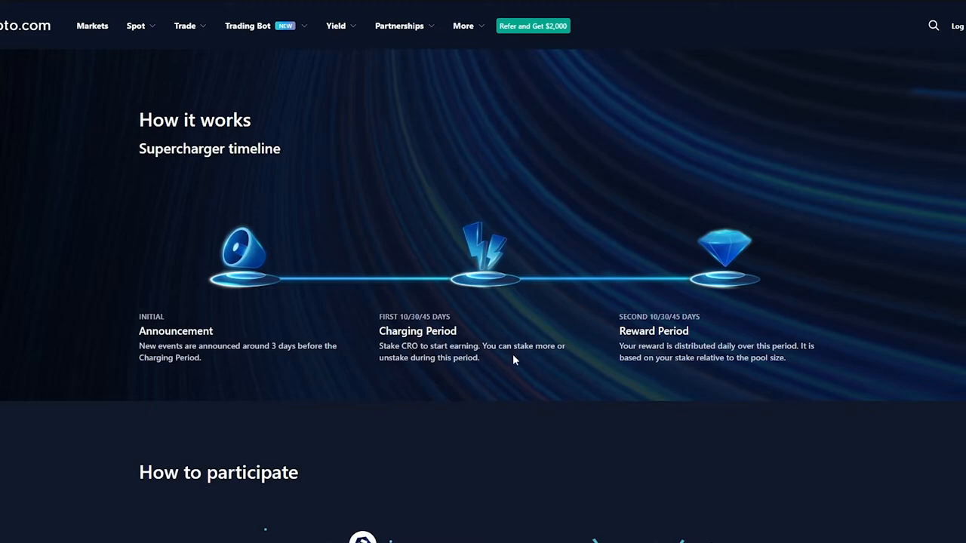
{"action": "mouse_move", "coordinate": [676, 335]}
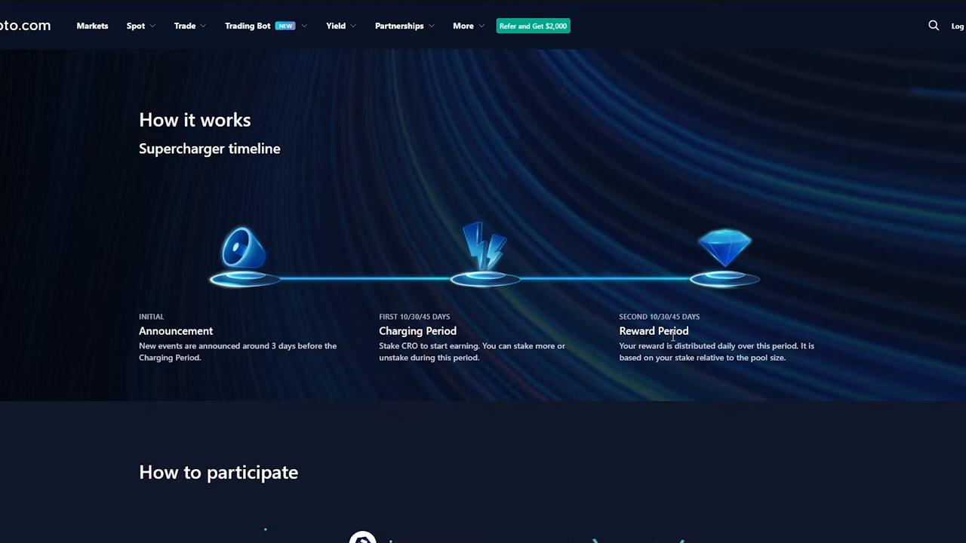
{"action": "mouse_move", "coordinate": [778, 294]}
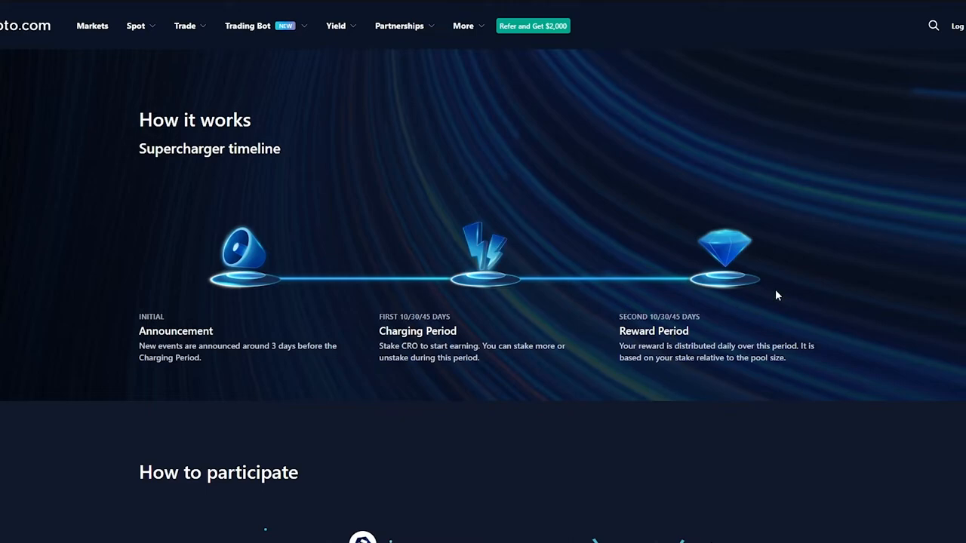
{"action": "scroll", "scroll_direction": "down", "scroll_amount": 3}
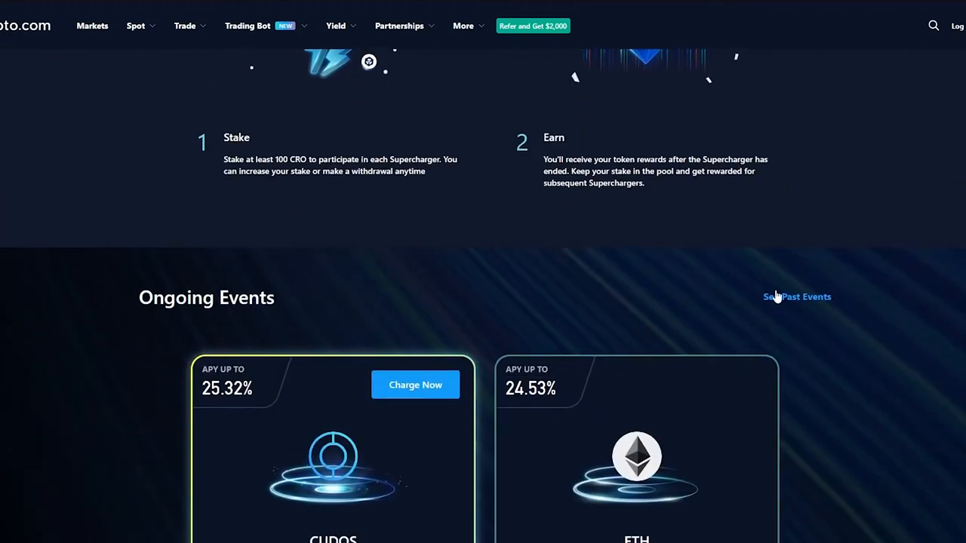
- Scroll past the CUDOS and ETH events to the FAQ, then open the Partnerships menu
{"action": "scroll", "scroll_direction": "down", "scroll_amount": 3}
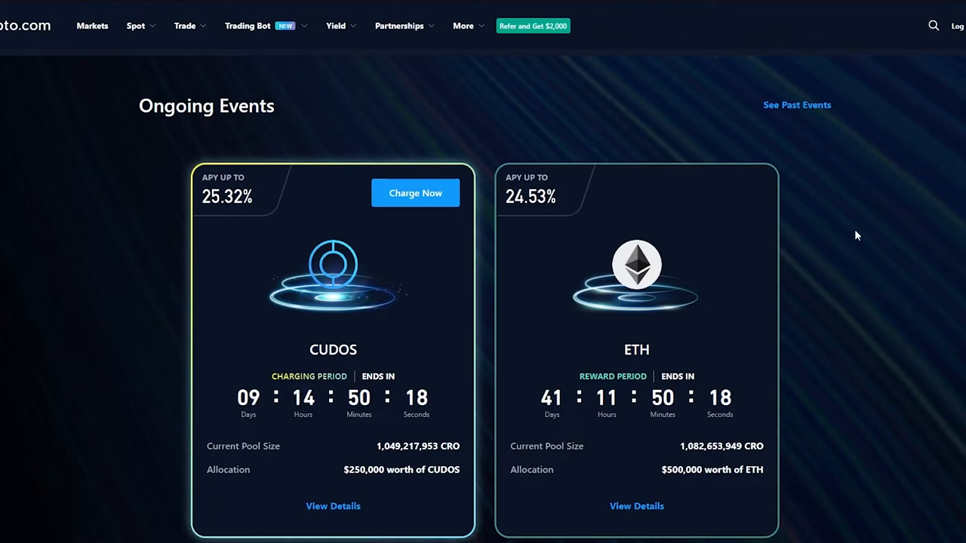
{"action": "mouse_move", "coordinate": [580, 138]}
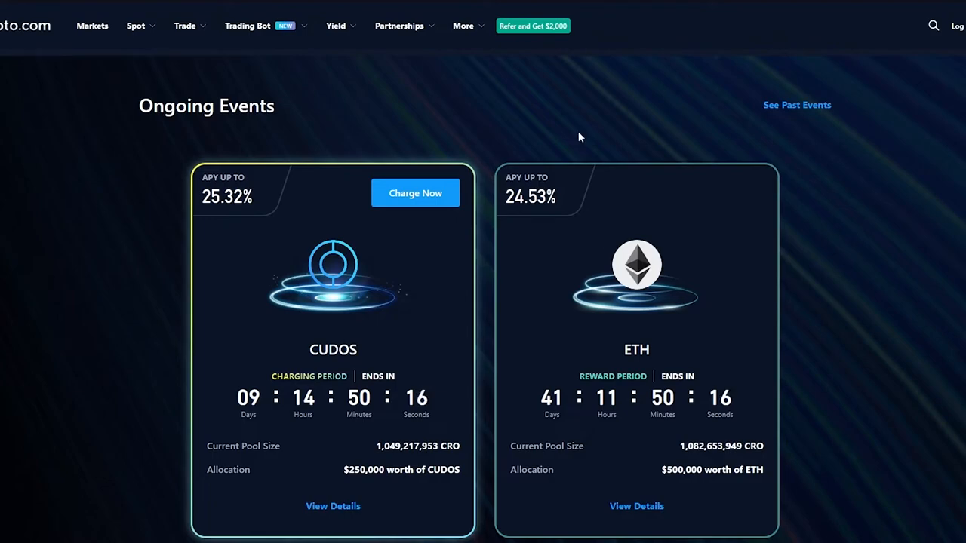
{"action": "scroll", "scroll_direction": "down", "scroll_amount": 3}
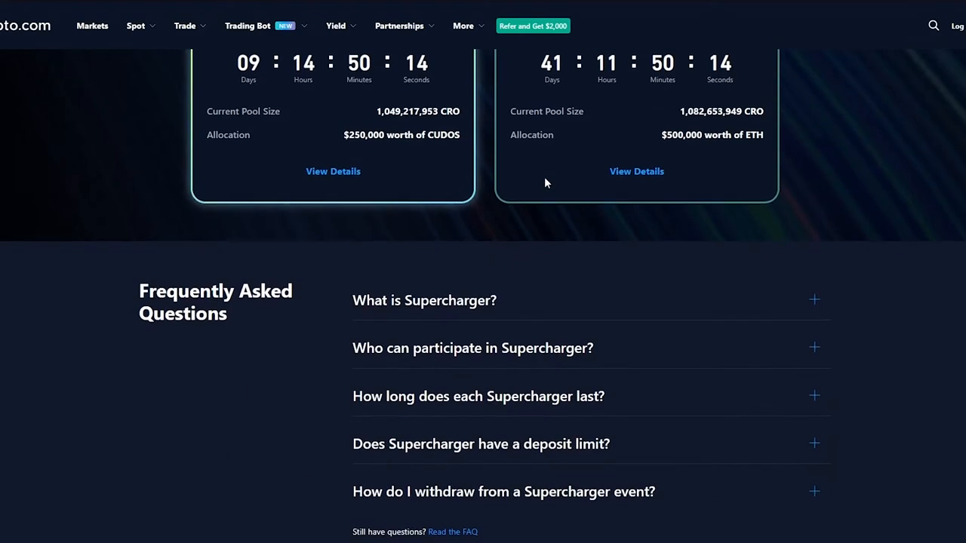
{"action": "left_click", "coordinate": [399, 24]}
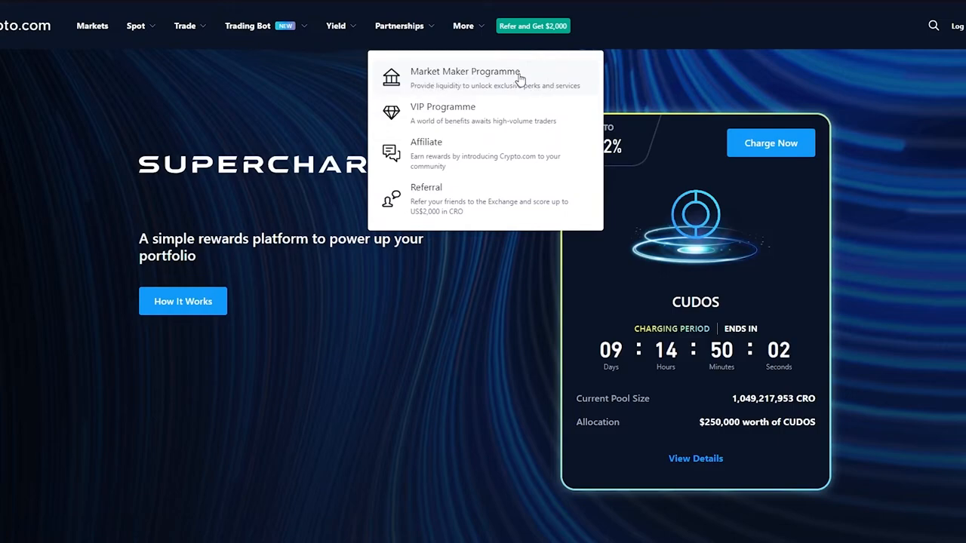
{"action": "mouse_move", "coordinate": [483, 99]}
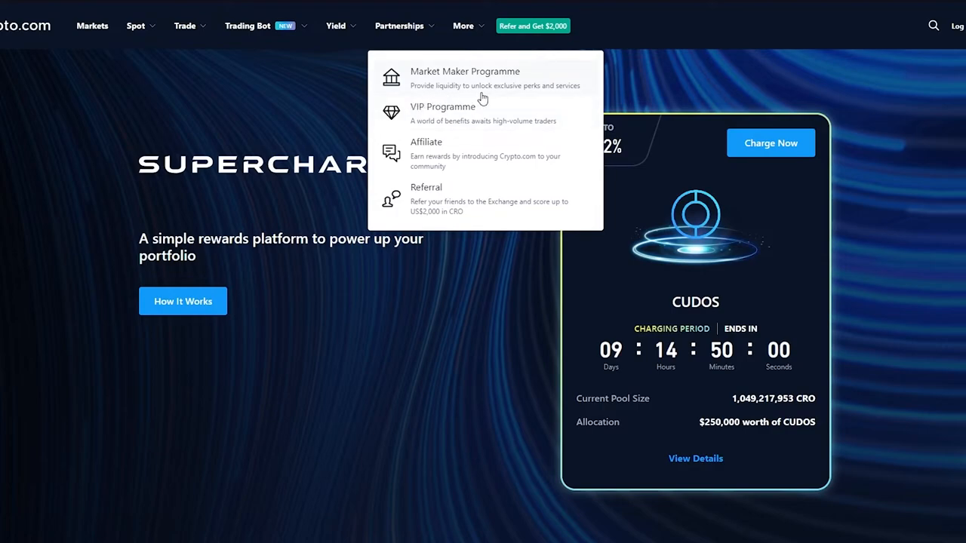
{"action": "mouse_move", "coordinate": [570, 96]}
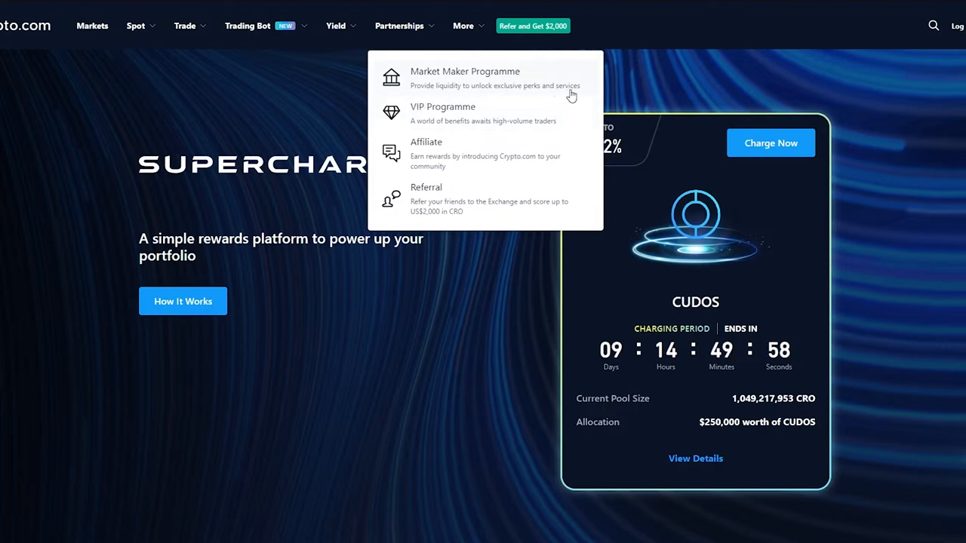
{"action": "mouse_move", "coordinate": [498, 115]}
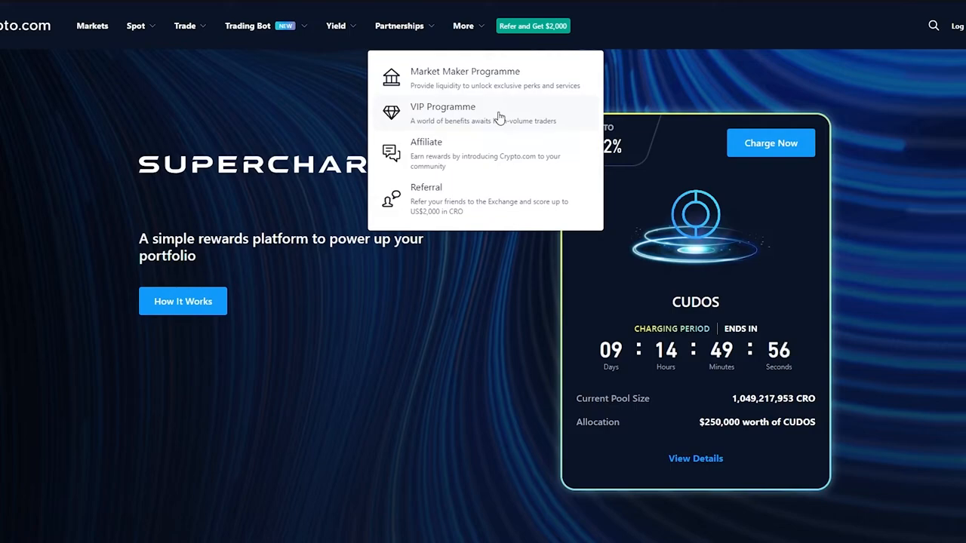
{"action": "mouse_move", "coordinate": [533, 133]}
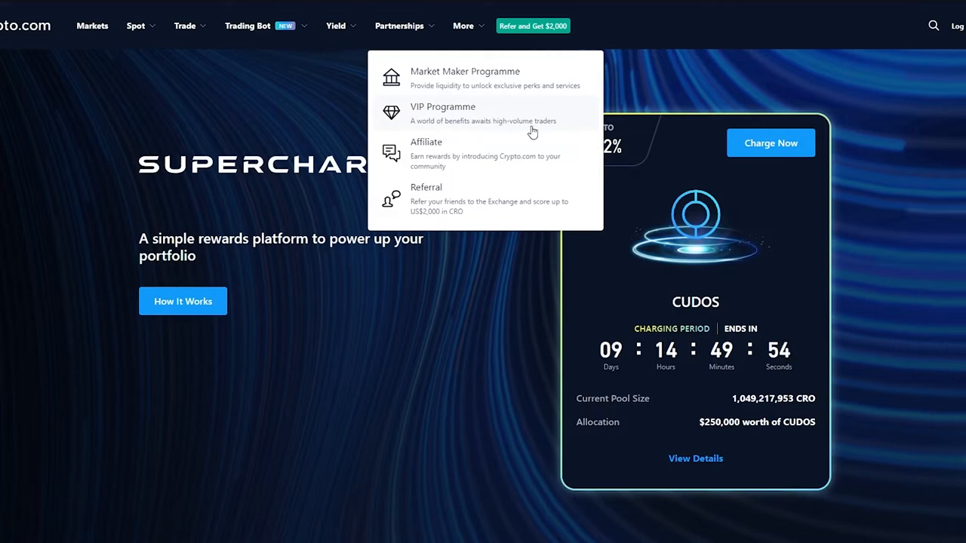
{"action": "mouse_move", "coordinate": [440, 198]}
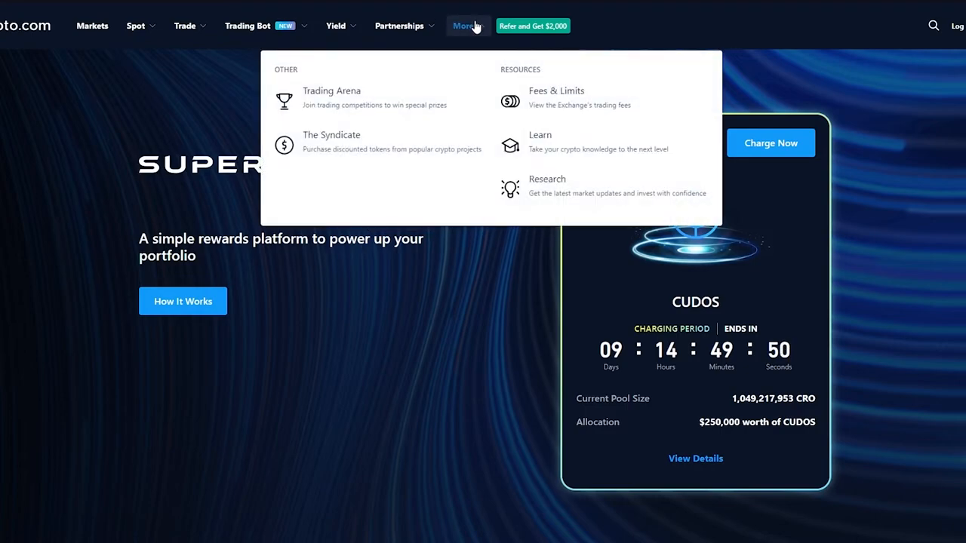
{"action": "mouse_move", "coordinate": [431, 102]}
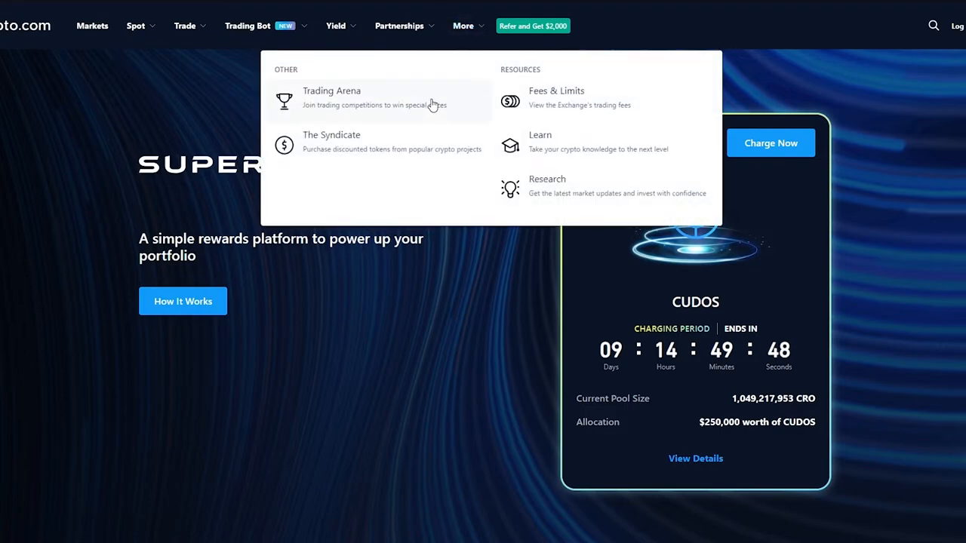
{"action": "mouse_move", "coordinate": [386, 118]}
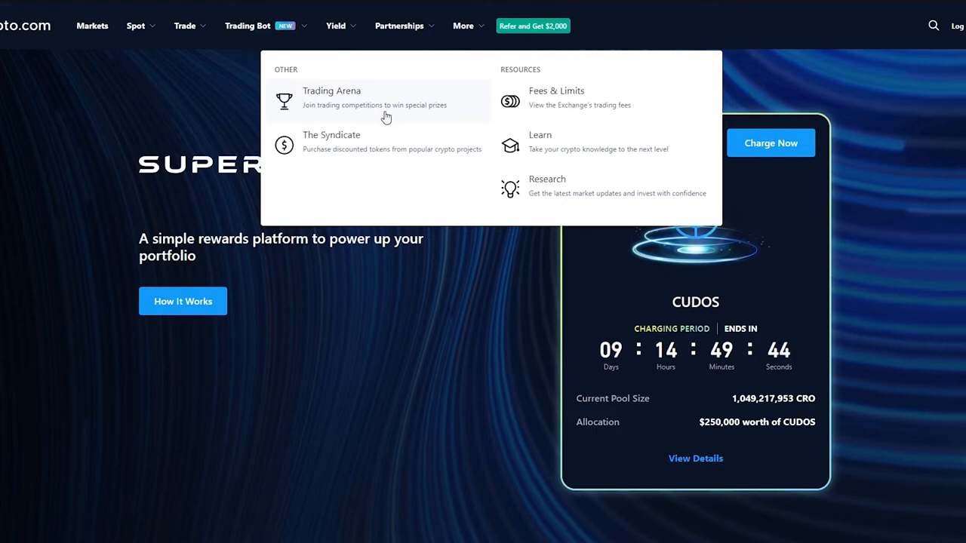
{"action": "mouse_move", "coordinate": [302, 159]}
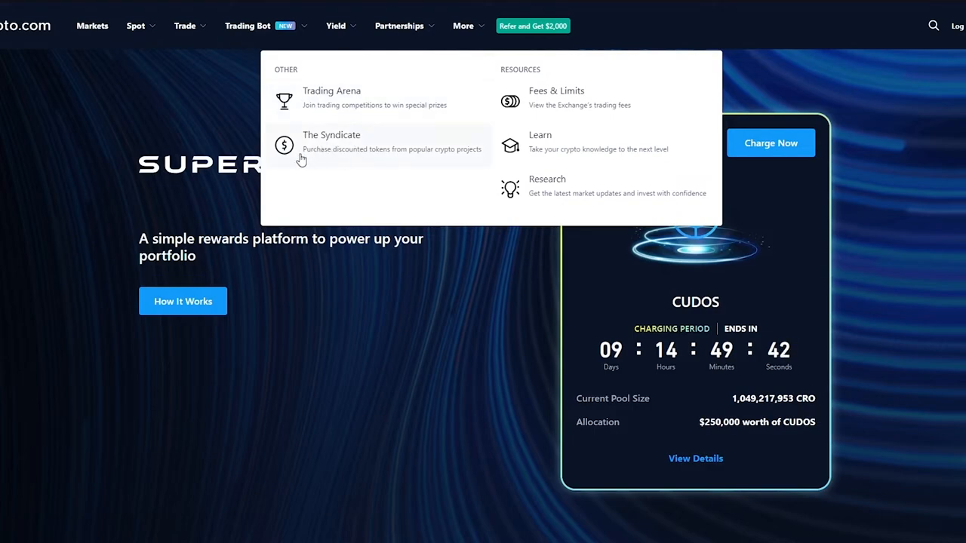
{"action": "mouse_move", "coordinate": [426, 165]}
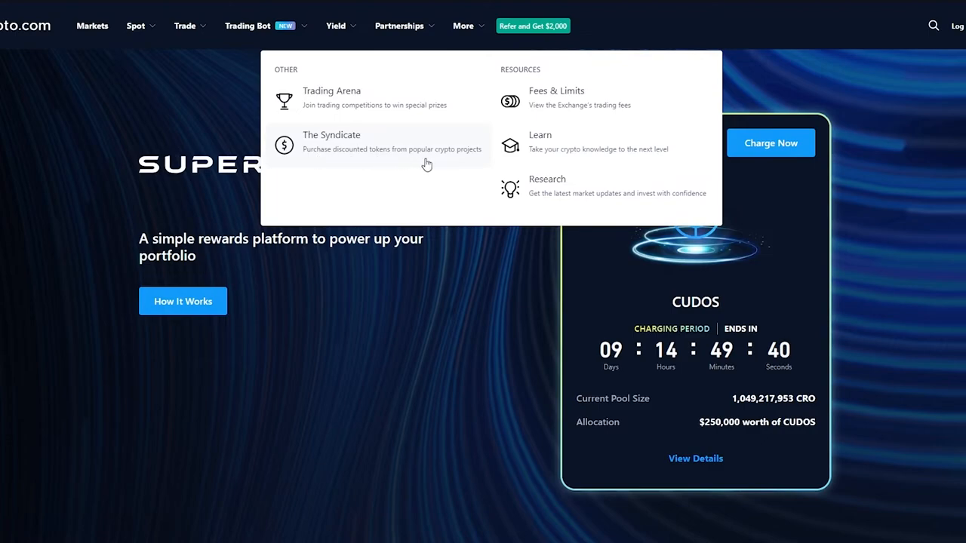
{"action": "mouse_move", "coordinate": [600, 91]}
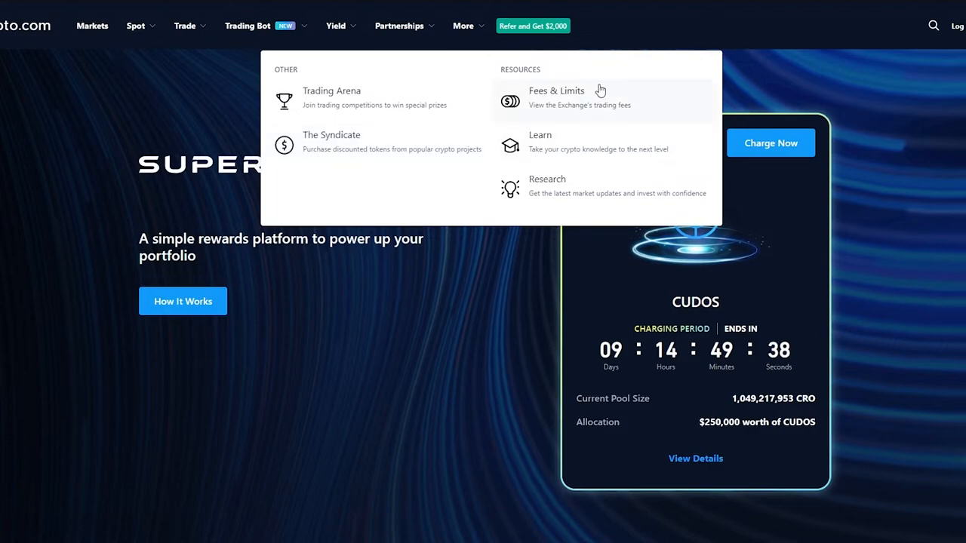
{"action": "mouse_move", "coordinate": [592, 187]}
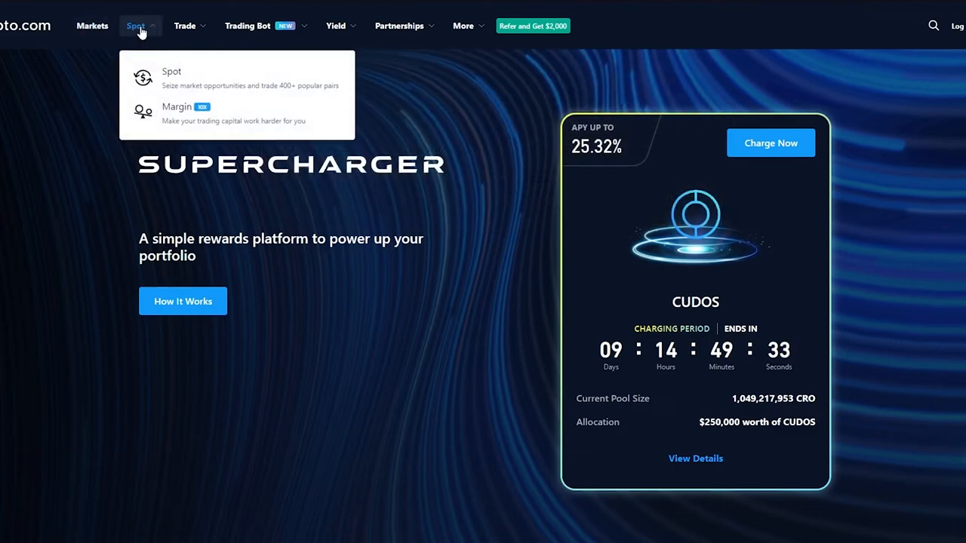
{"action": "mouse_move", "coordinate": [199, 75]}
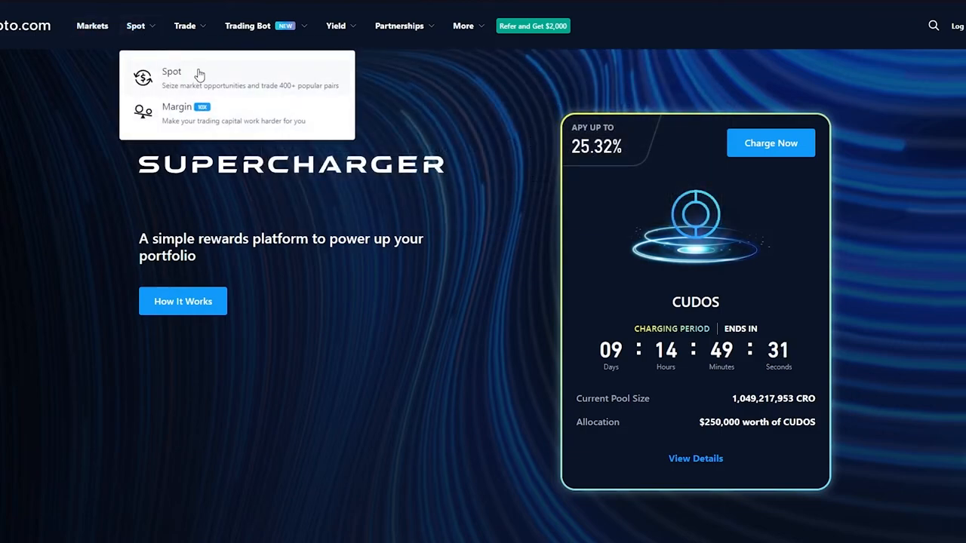
- Return to the CRO/BTC spot trading page from the Spot menu
{"action": "left_click", "coordinate": [172, 73]}
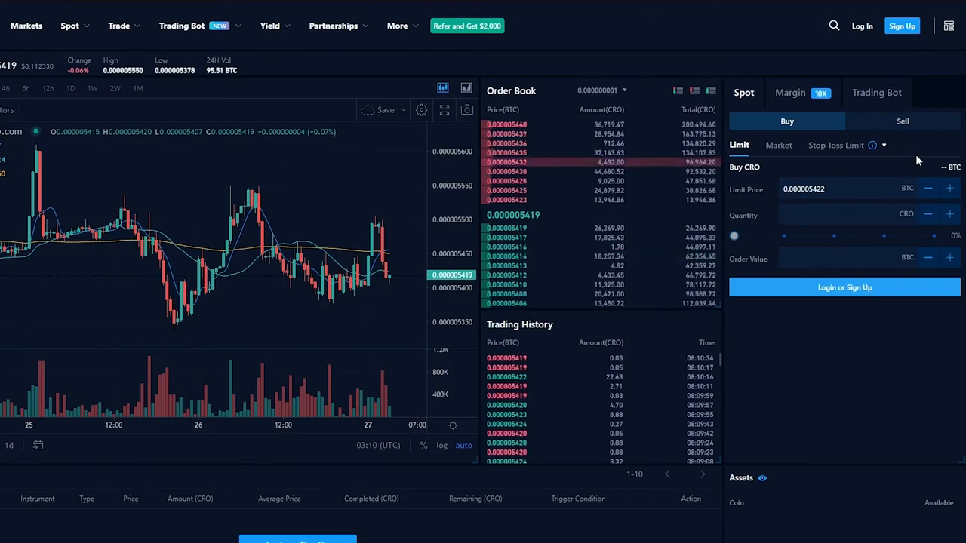
{"action": "mouse_move", "coordinate": [949, 25]}
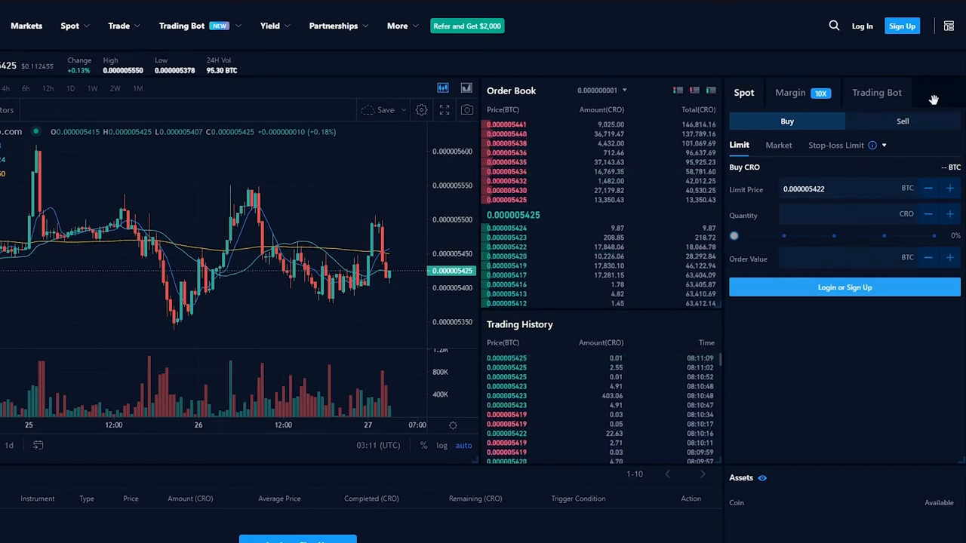
{"action": "mouse_move", "coordinate": [949, 26]}
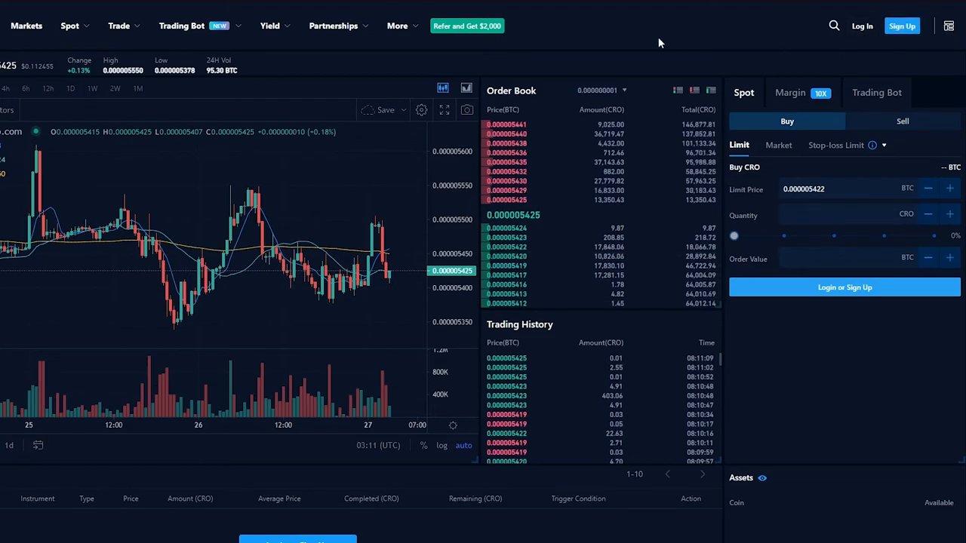
{"action": "mouse_move", "coordinate": [709, 39]}
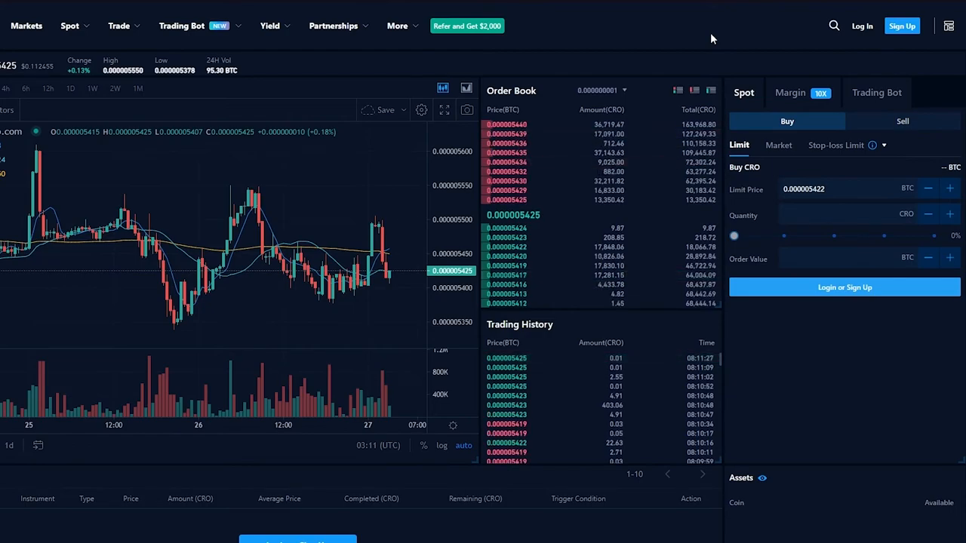
{"action": "mouse_move", "coordinate": [730, 38]}
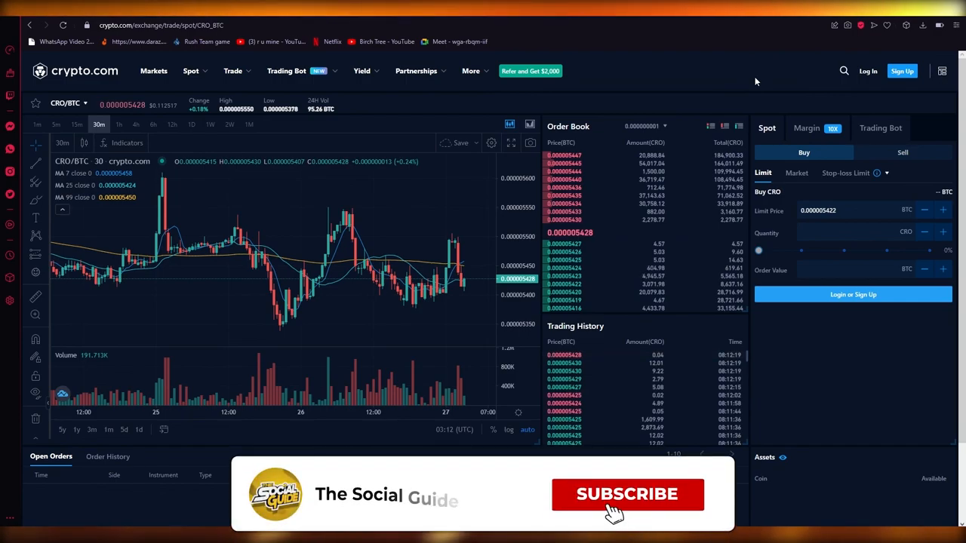
- Select a point on the CRO/BTC price chart while reviewing order book and trade history
{"action": "left_click", "coordinate": [628, 495]}
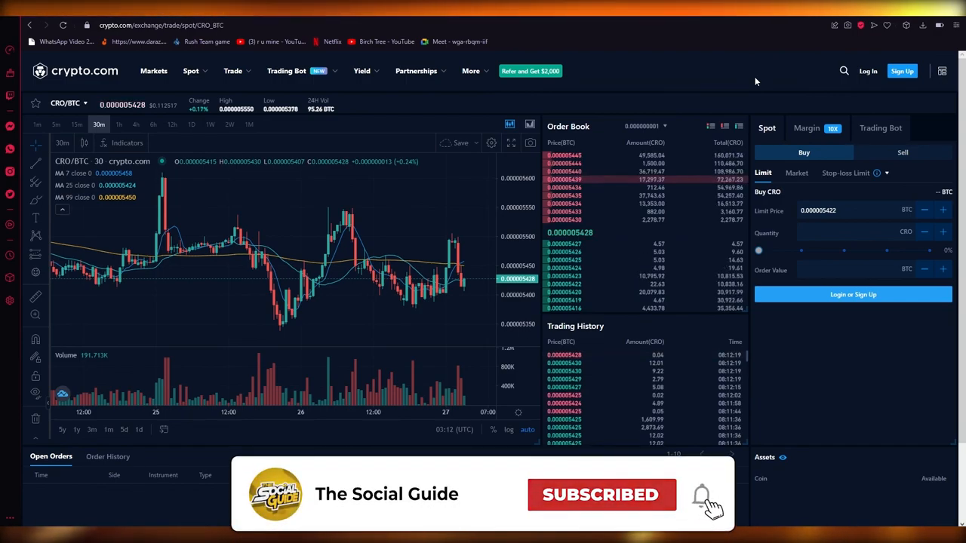